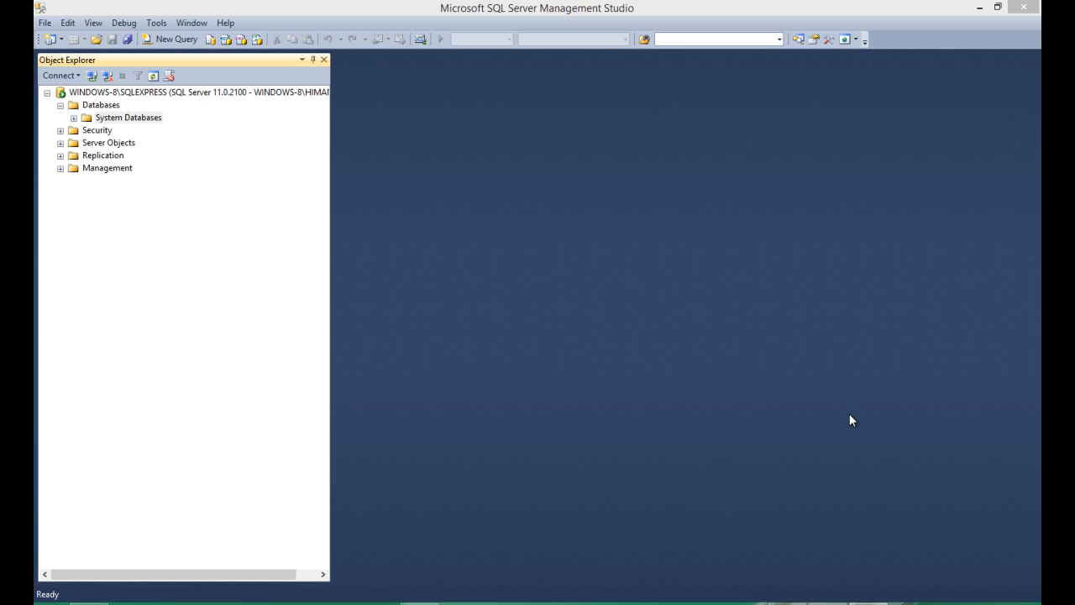
pyautogui.moveTo(562, 166)
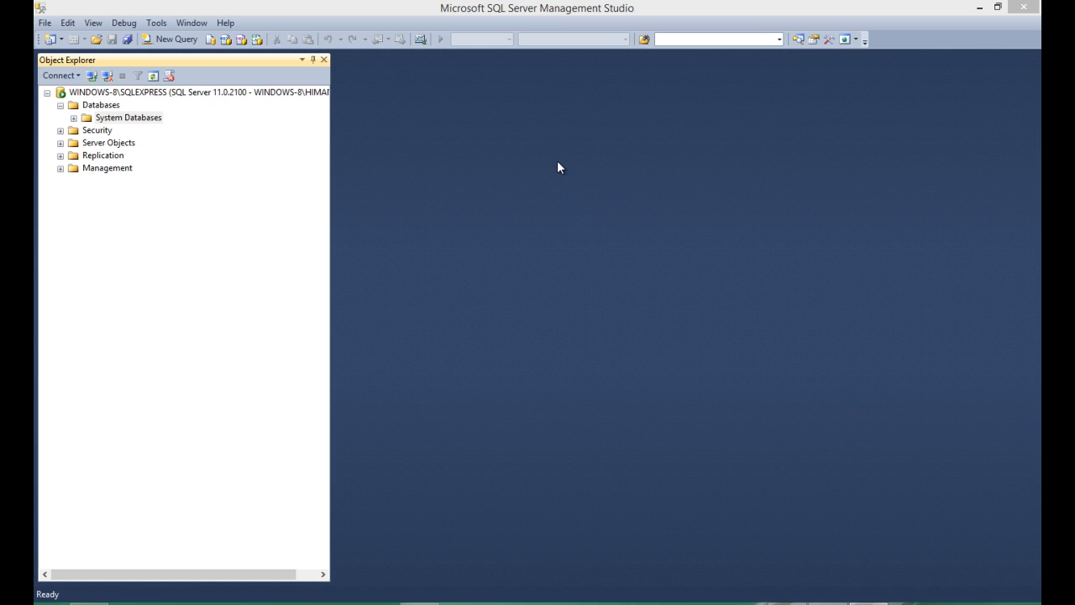
pyautogui.moveTo(571, 145)
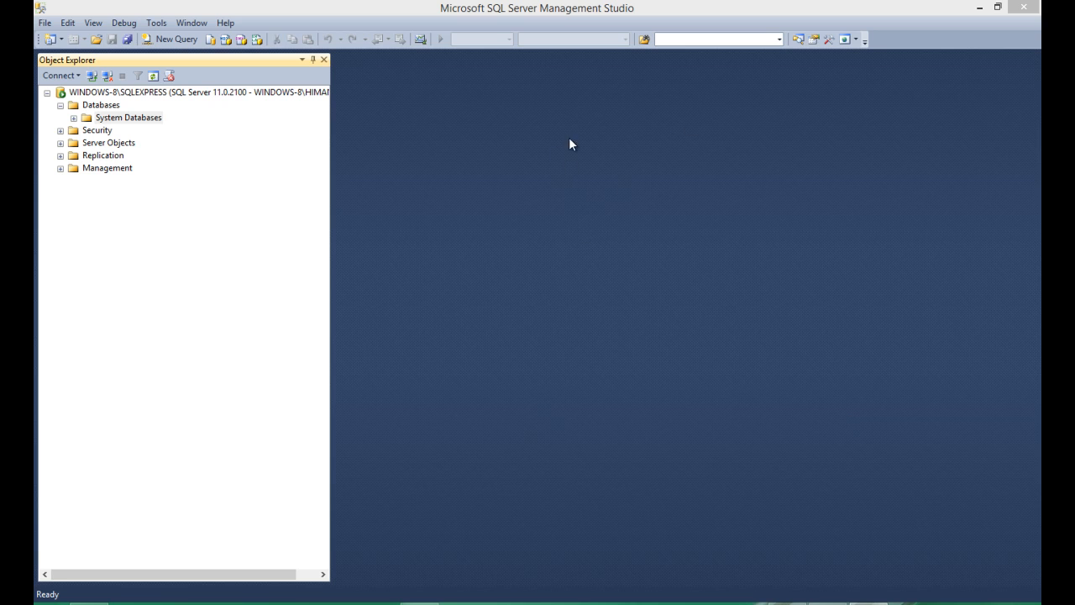
pyautogui.moveTo(511, 41)
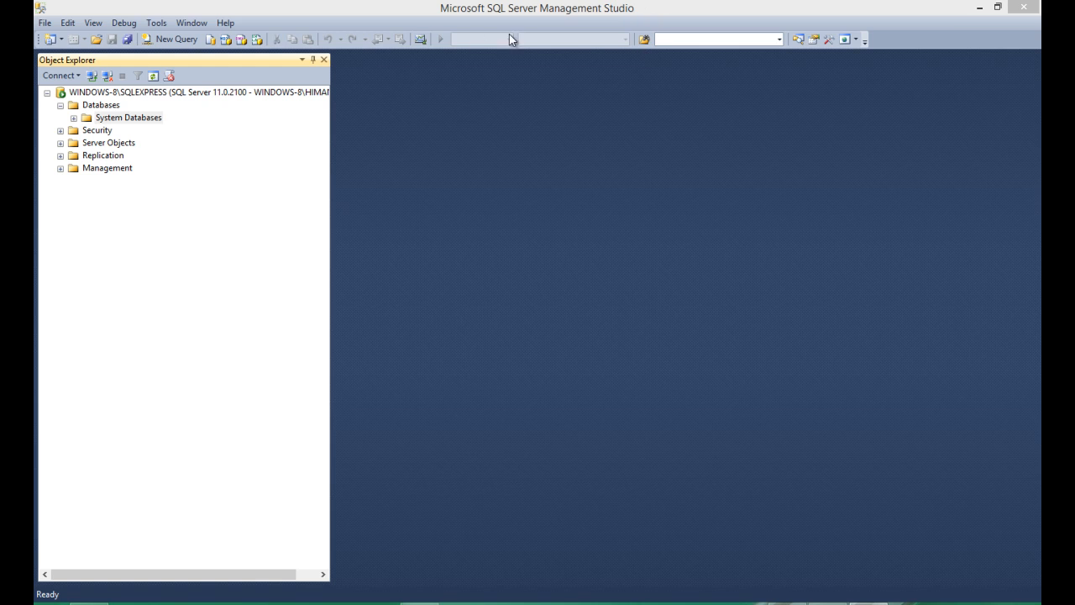
pyautogui.moveTo(99, 104)
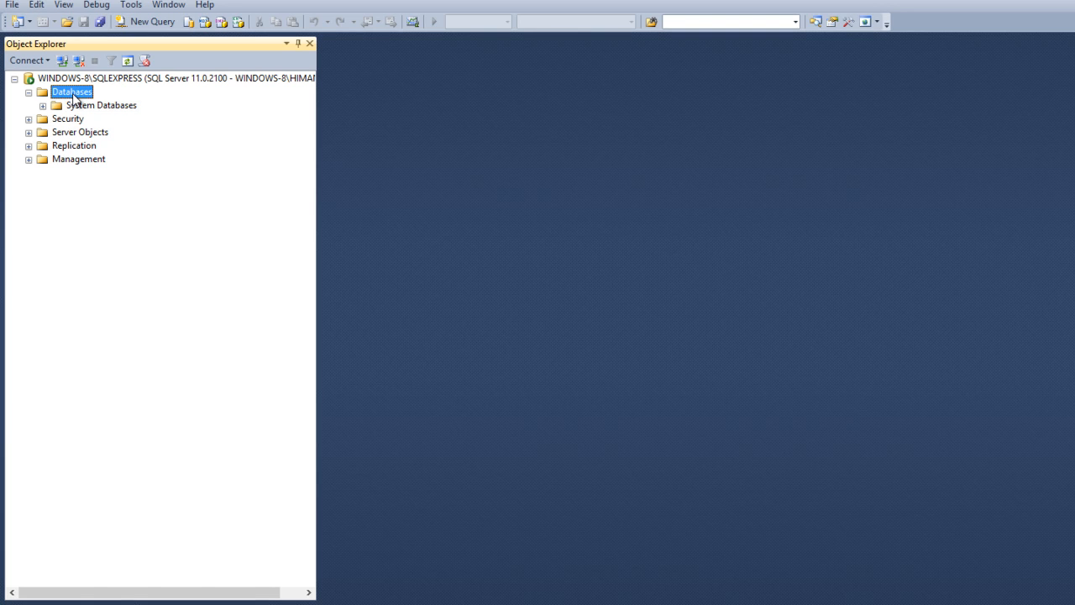
# Create a new database named Project_Cortex from the Databases folder.
pyautogui.rightClick(70, 90)
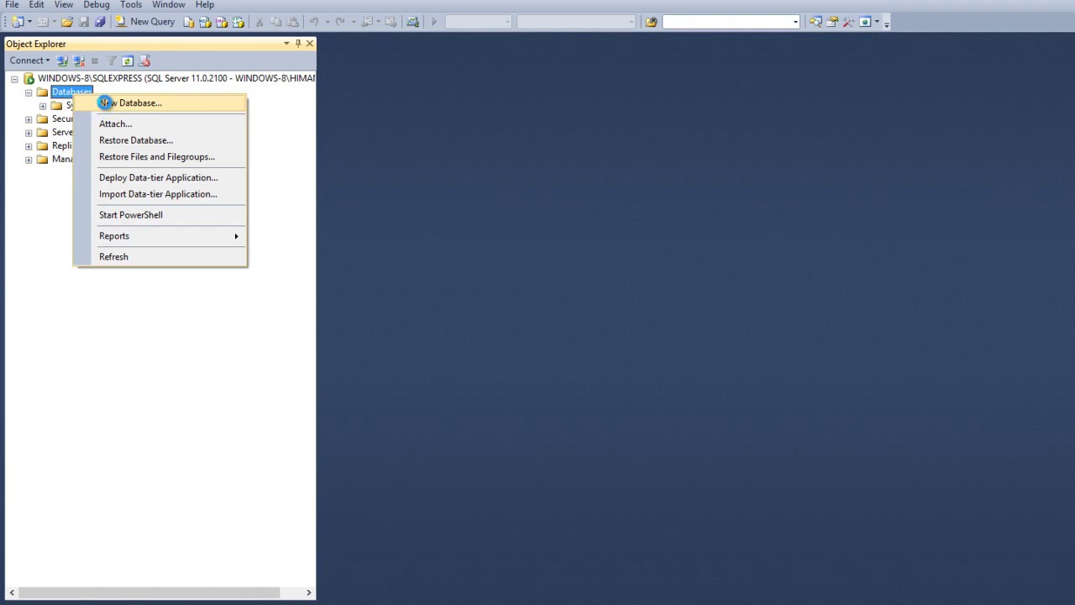
pyautogui.click(131, 102)
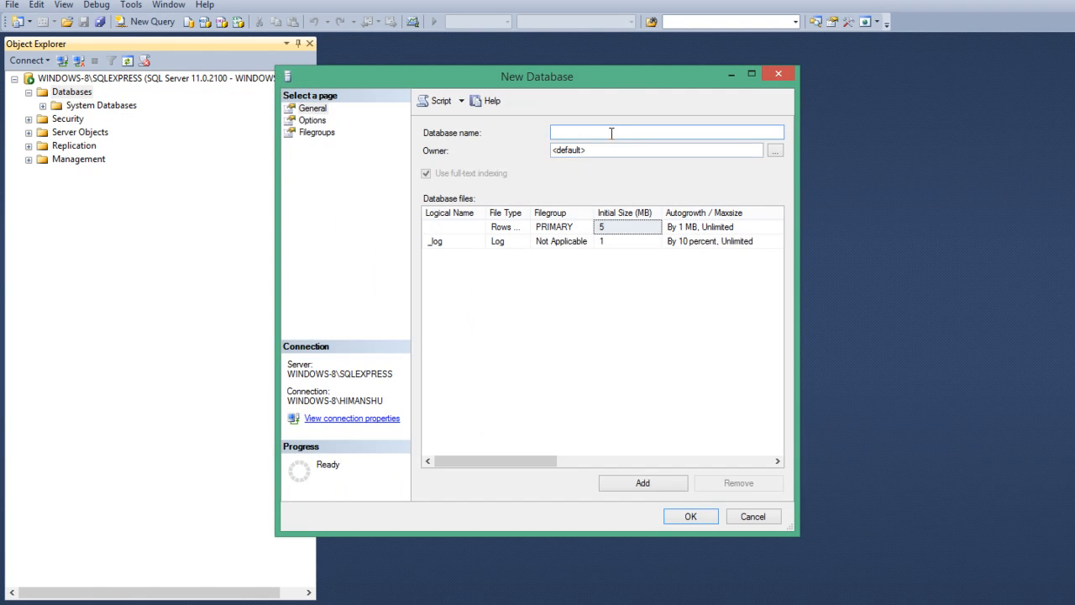
pyautogui.write('P')
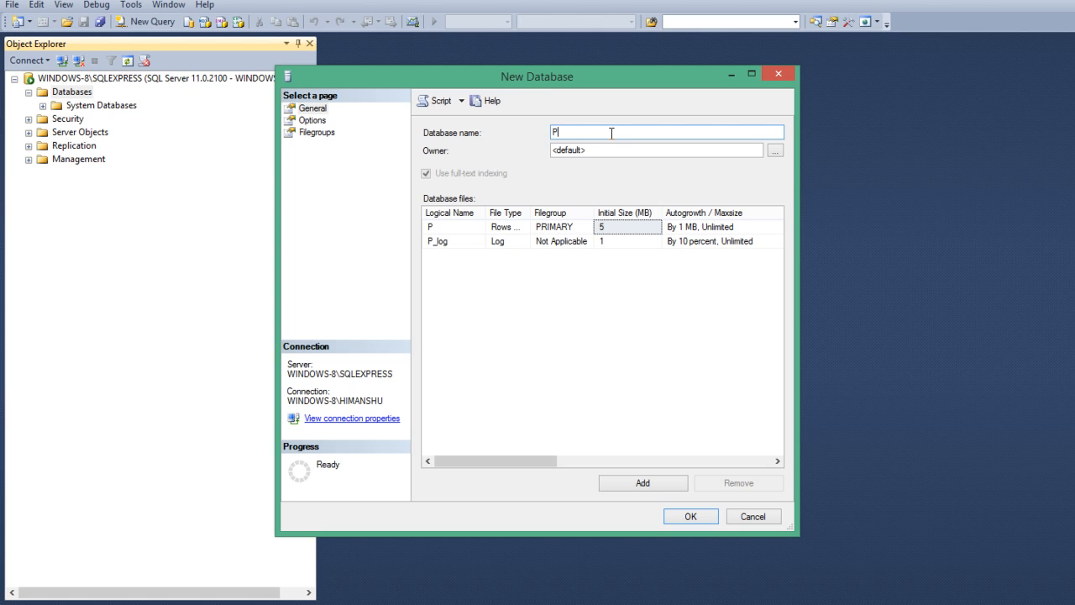
pyautogui.write('rpject_C')
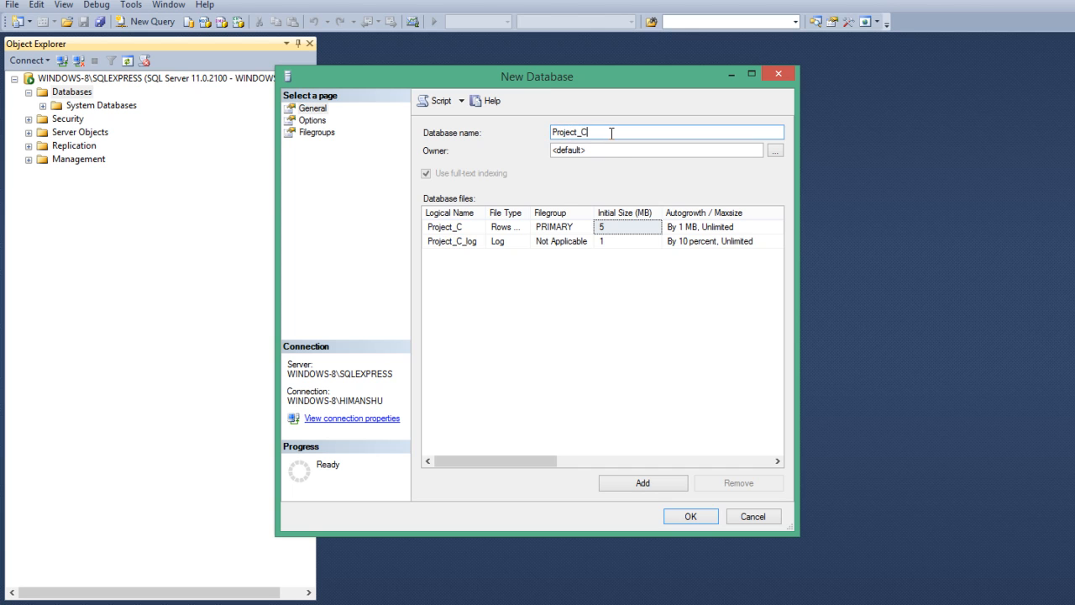
pyautogui.write('ortex')
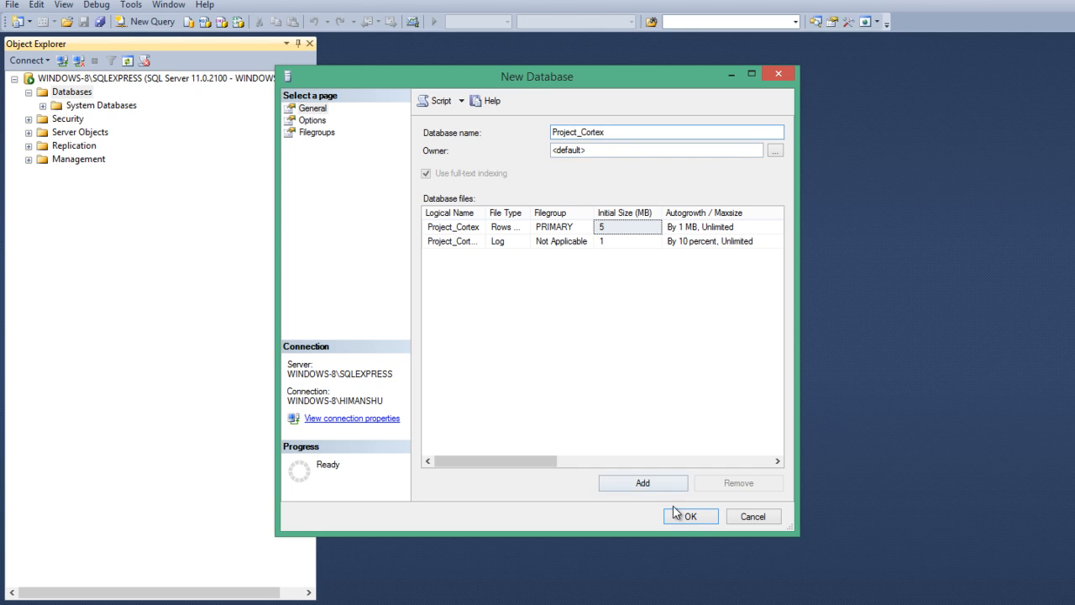
pyautogui.click(692, 515)
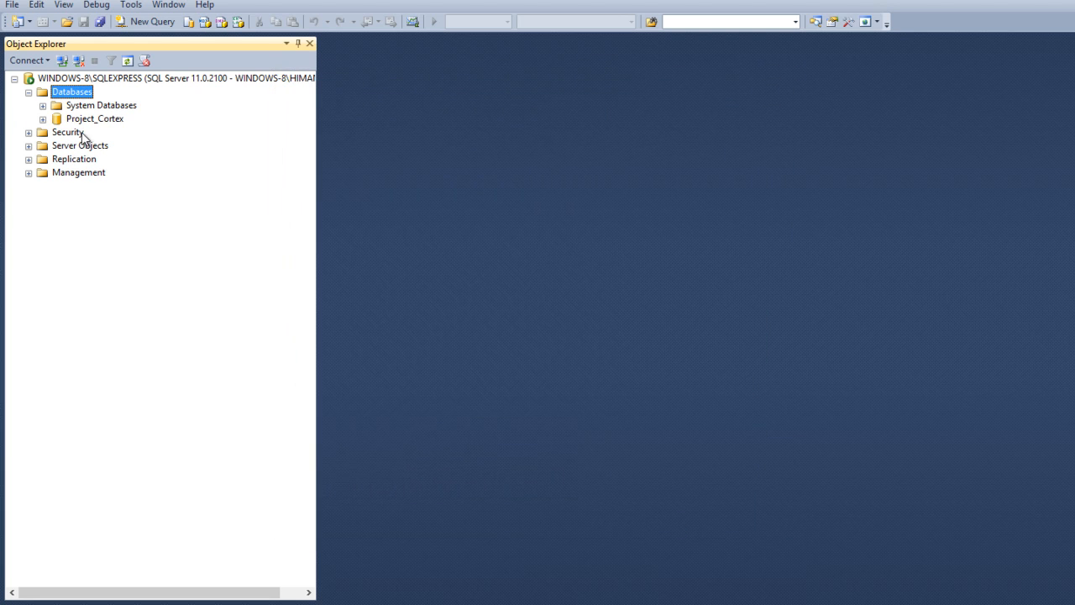
# Expand the new Project_Cortex database in Object Explorer to show its contents.
pyautogui.click(94, 118)
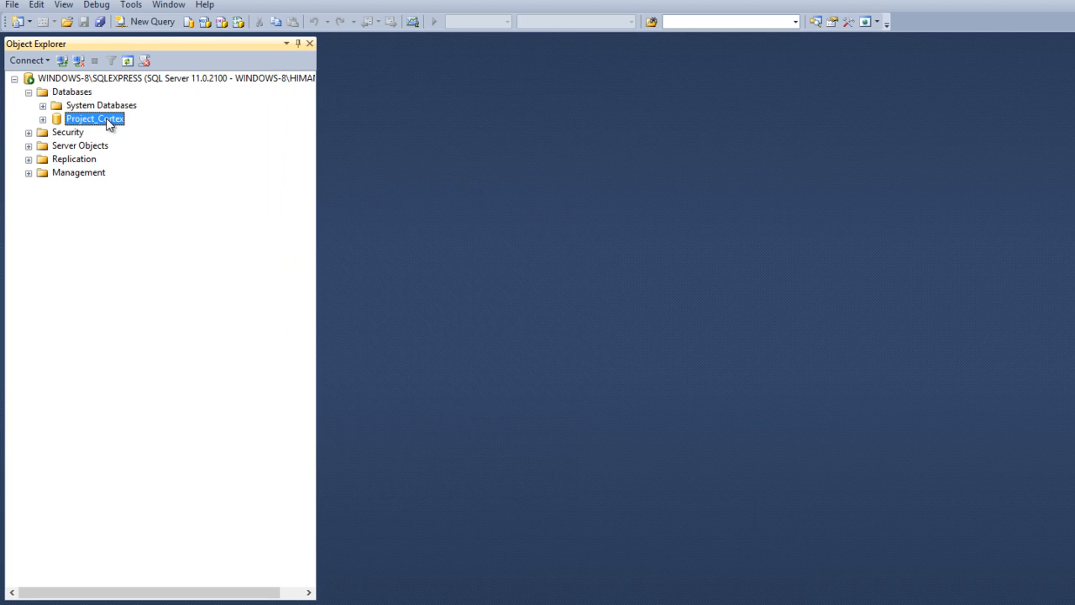
pyautogui.click(42, 118)
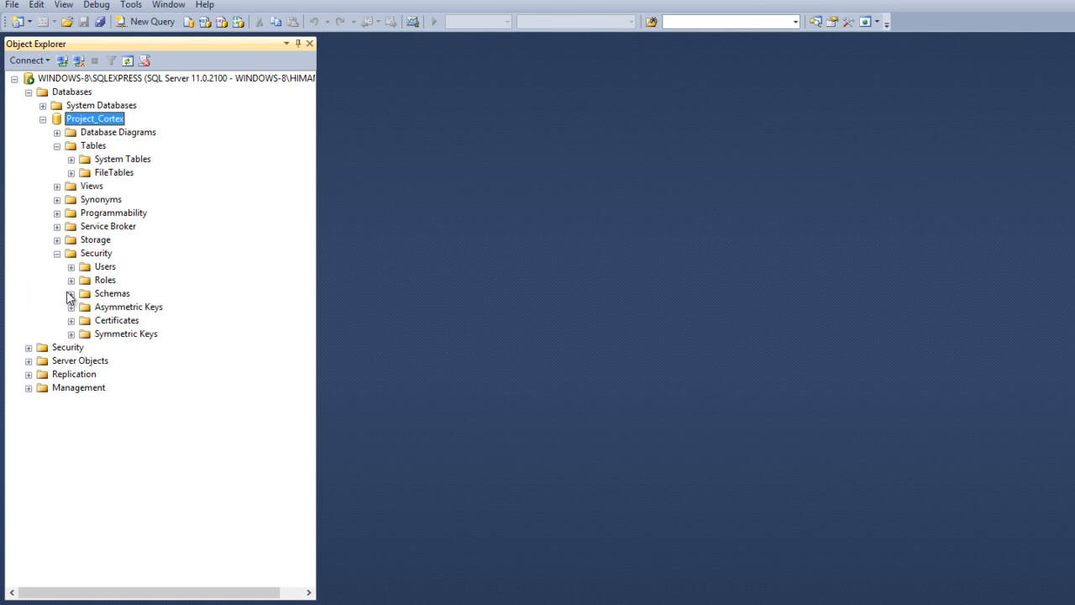
# Expand Project_Cortex's Schemas folder, listing dbo, guest and sys.
pyautogui.click(71, 293)
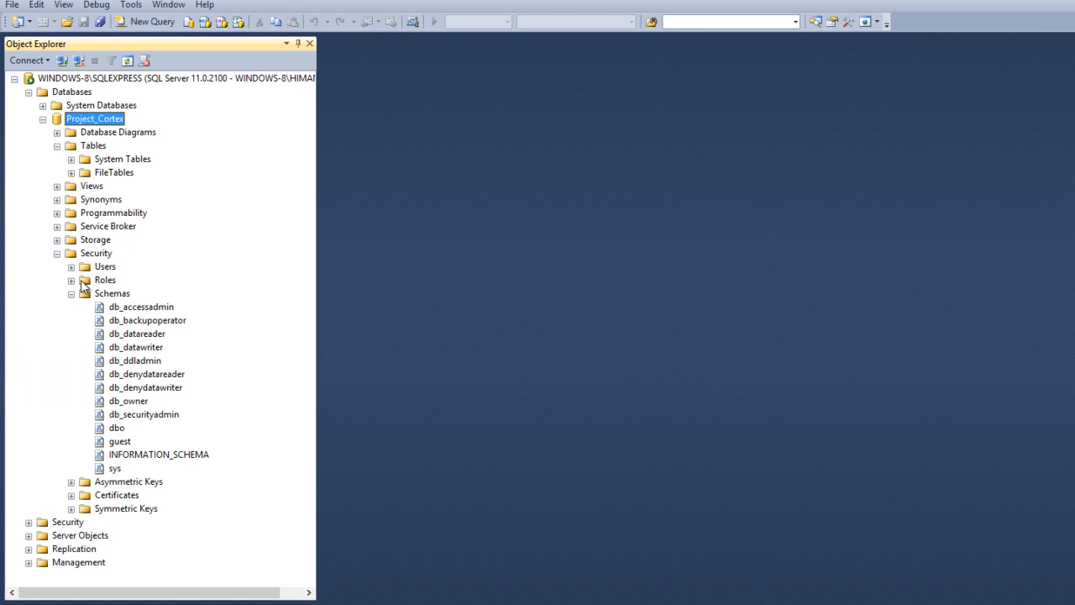
pyautogui.moveTo(239, 168)
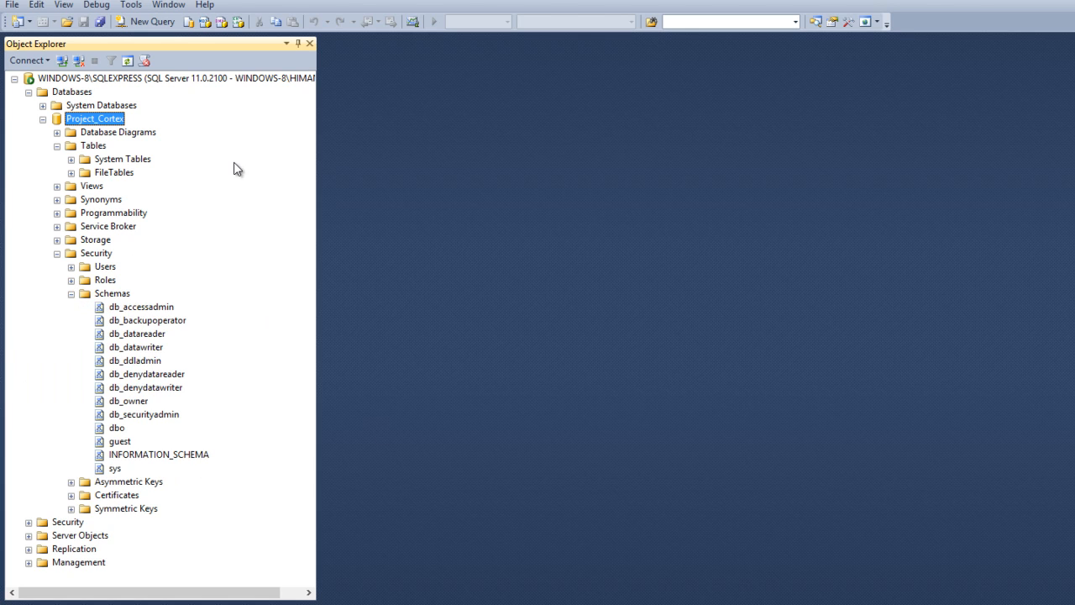
pyautogui.moveTo(663, 322)
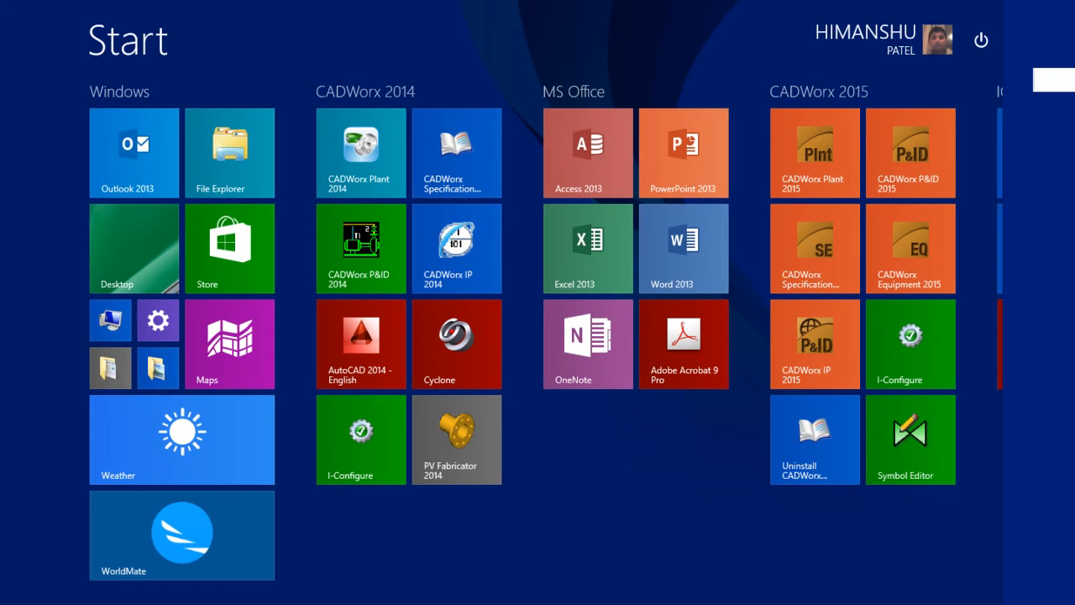
# Search the Start screen for odbc and launch the 64-bit ODBC data source setup.
pyautogui.write('odbc')
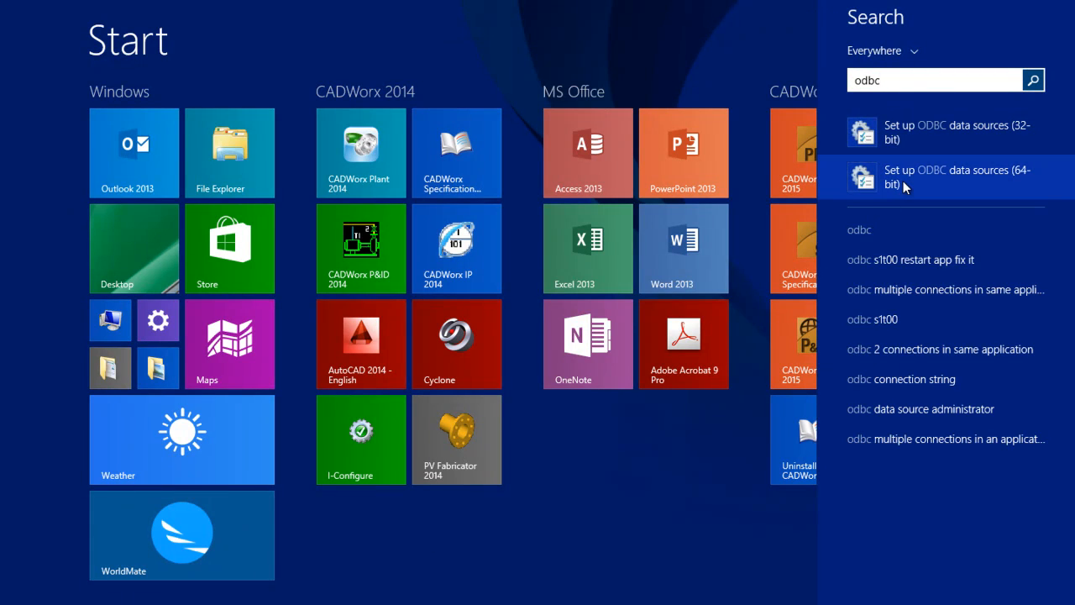
pyautogui.click(957, 178)
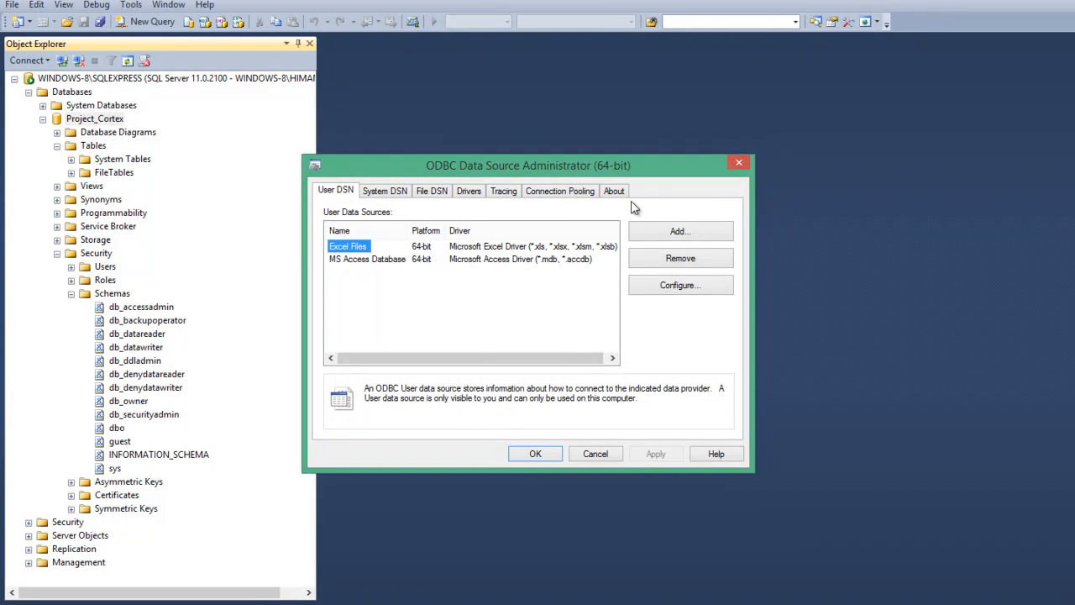
# Add a new user data source using the SQL Server driver.
pyautogui.click(680, 232)
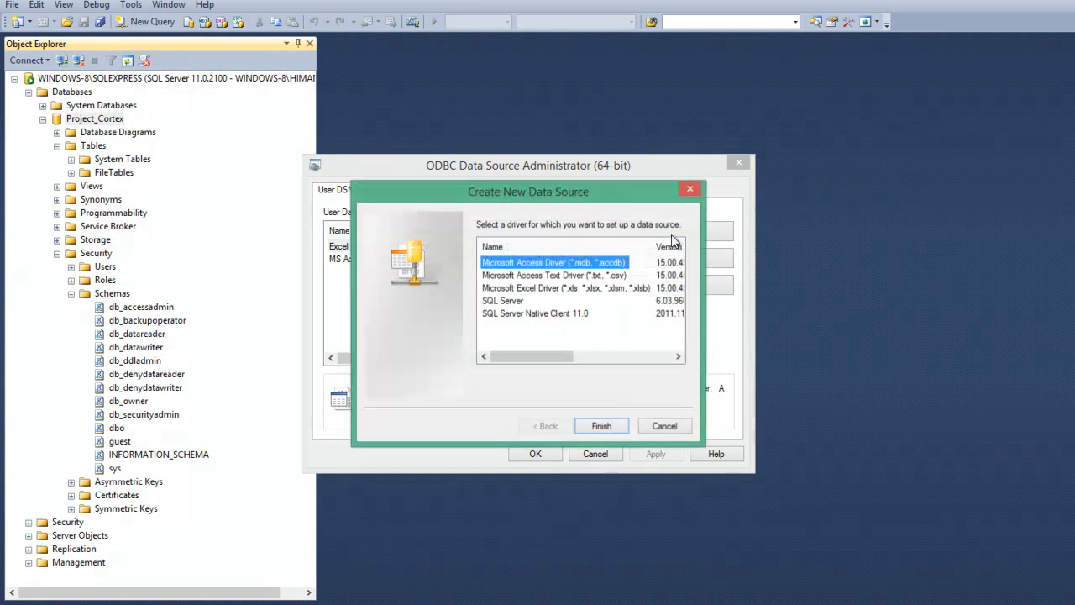
pyautogui.click(502, 300)
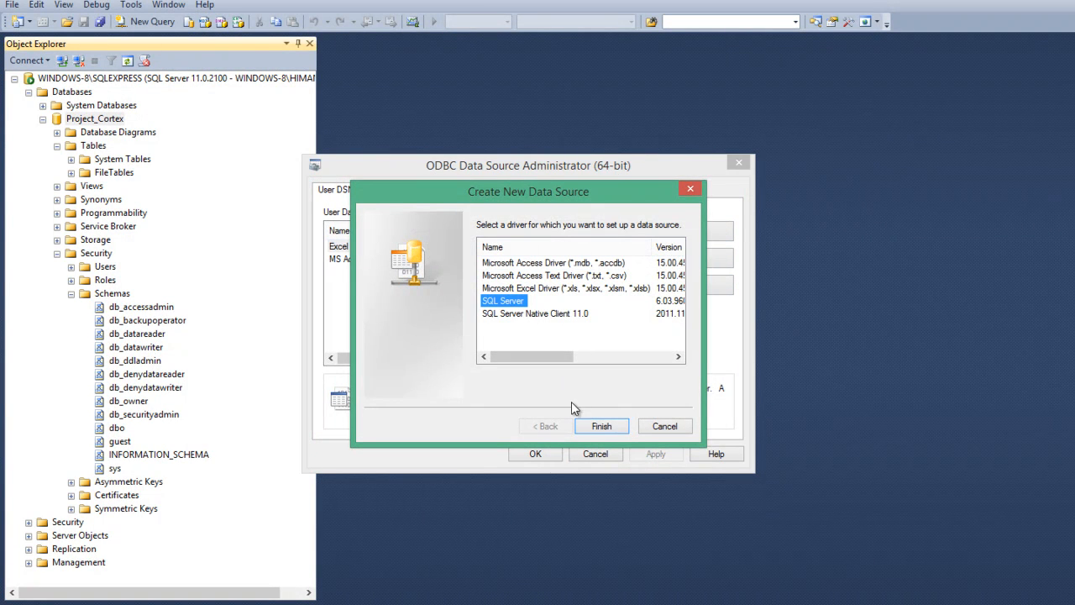
pyautogui.click(601, 427)
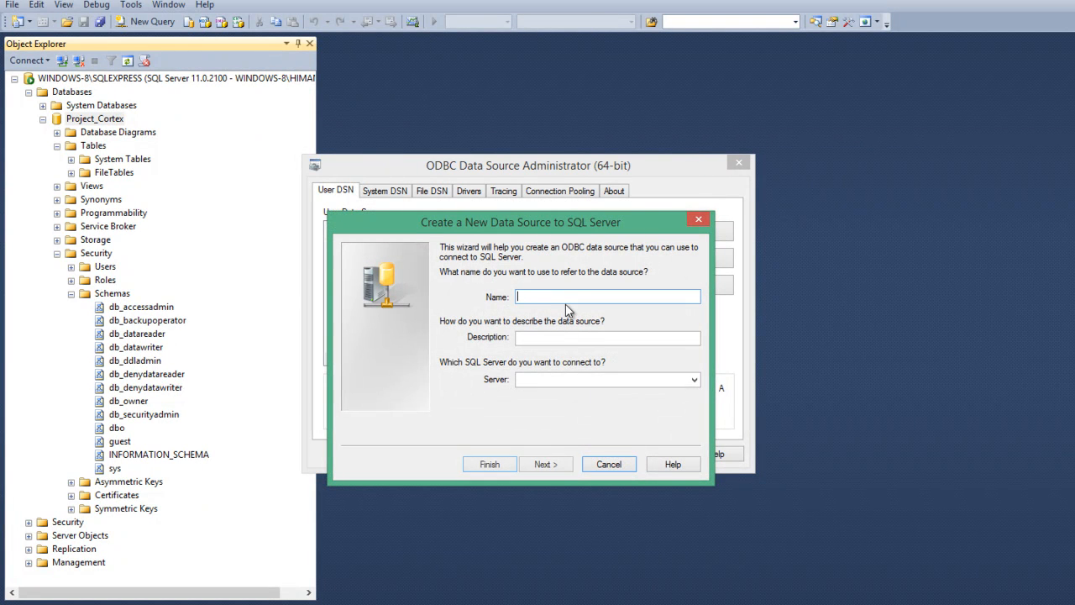
# Name and describe the data source P&ID_SQL_SERVER.
pyautogui.write('P&ID')
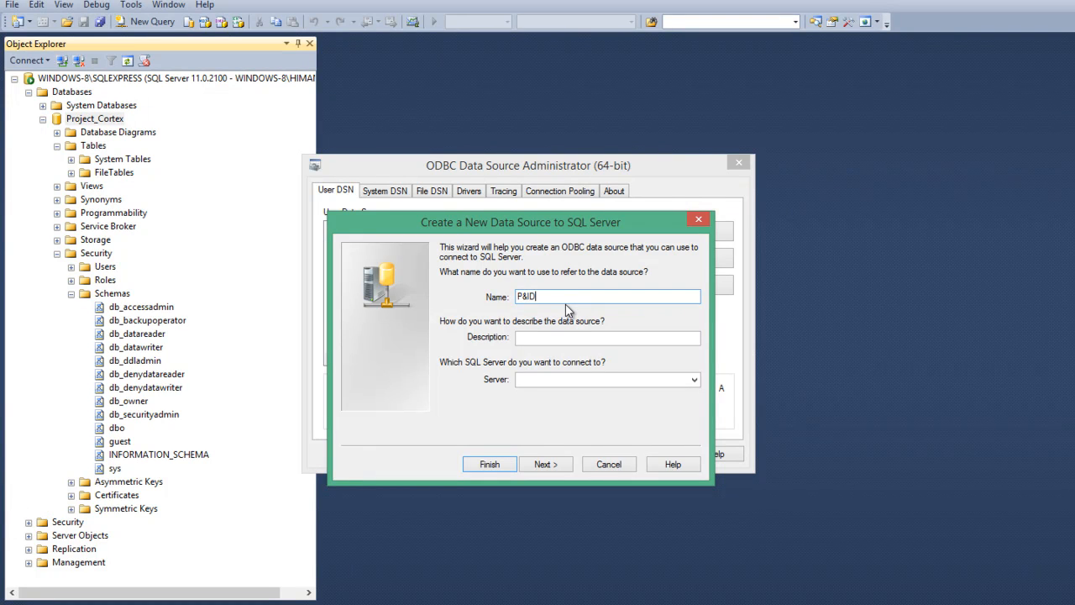
pyautogui.write('_SQL_')
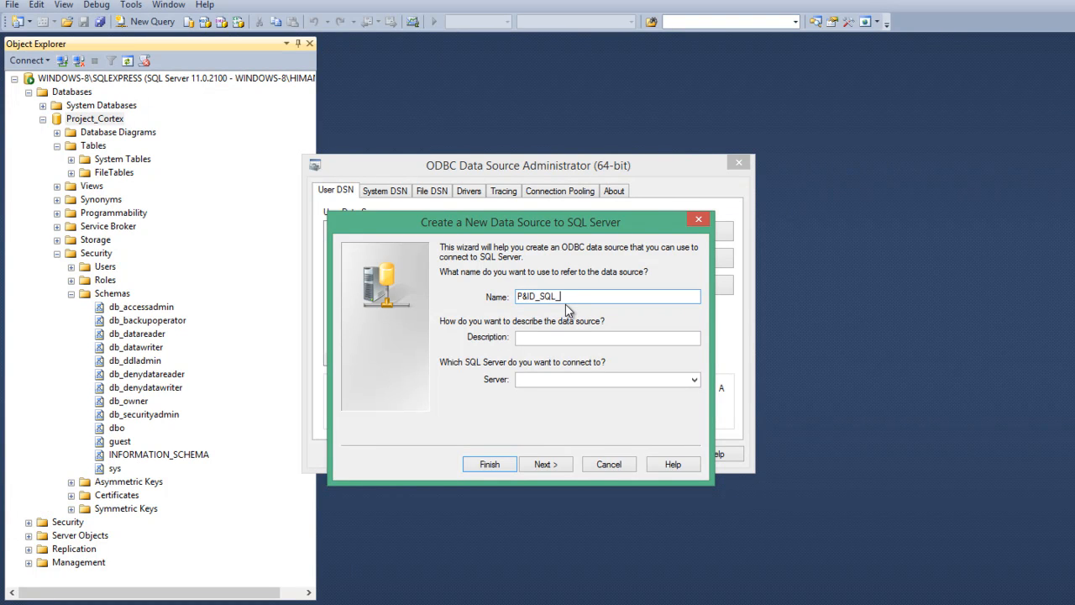
pyautogui.write('SER')
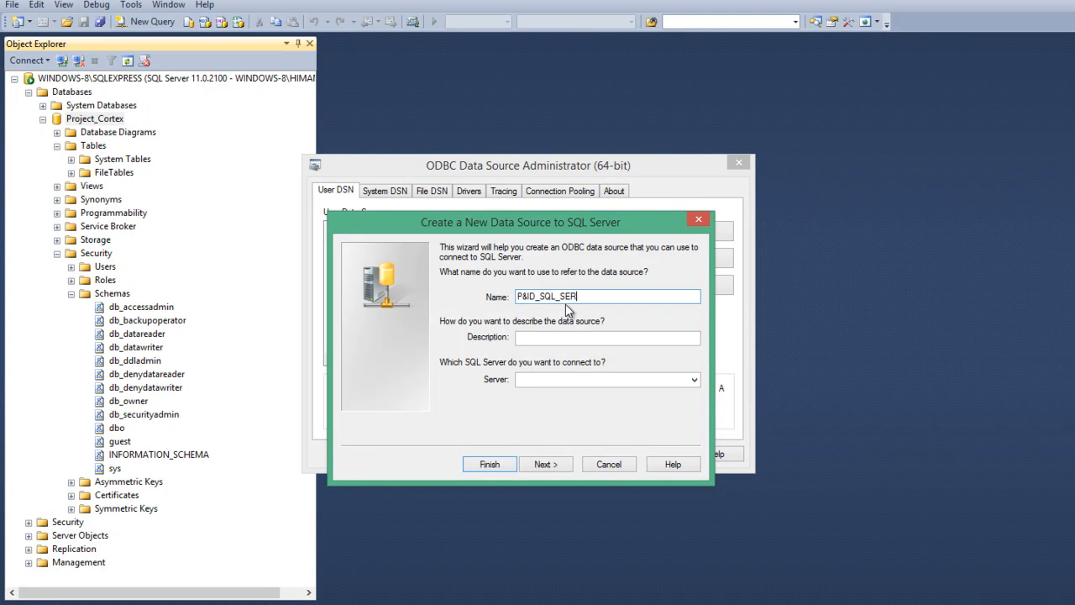
pyautogui.write('VER')
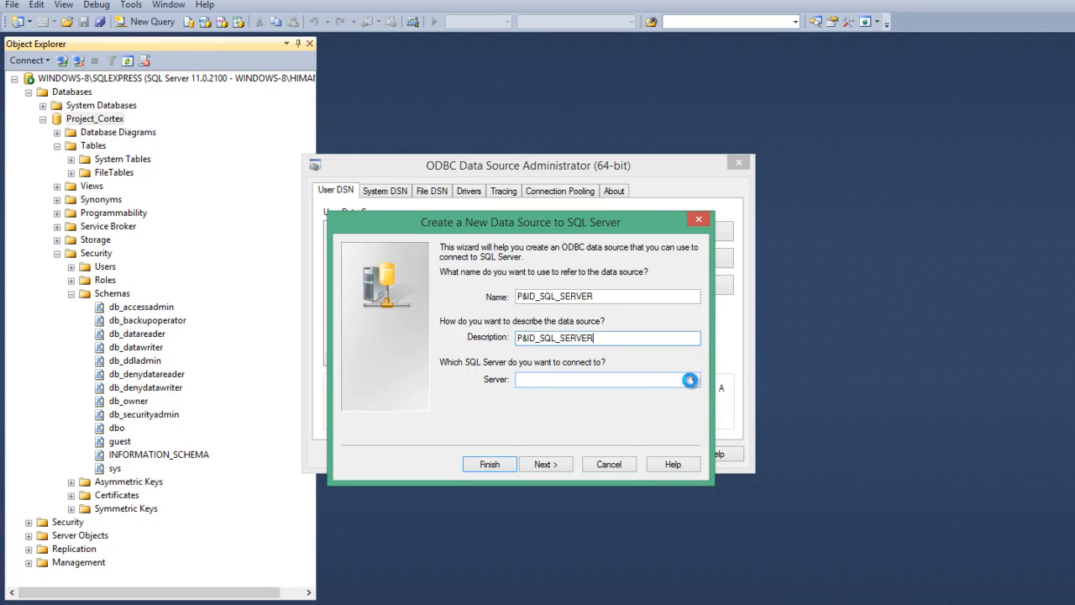
# Set the server to WINDOWS-8\SQLEXPRESS from the available servers list.
pyautogui.click(693, 380)
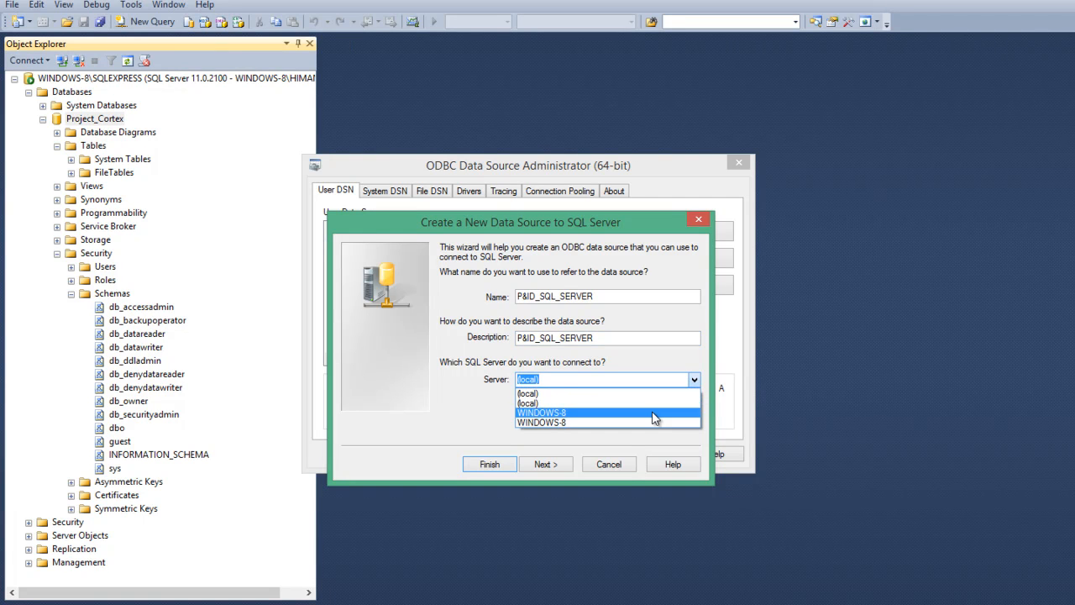
pyautogui.click(566, 411)
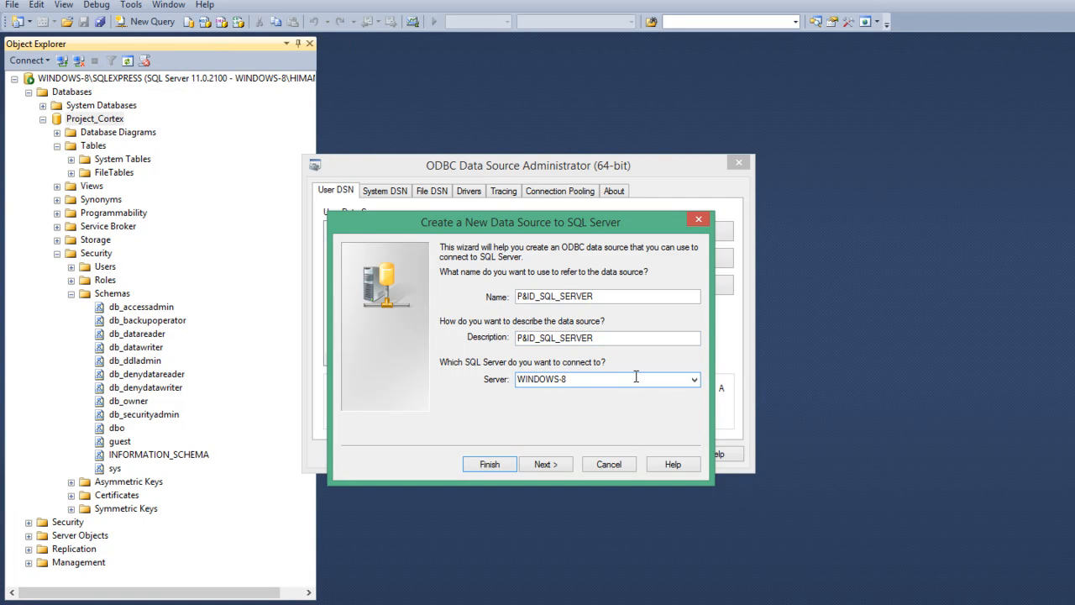
pyautogui.write('\\')
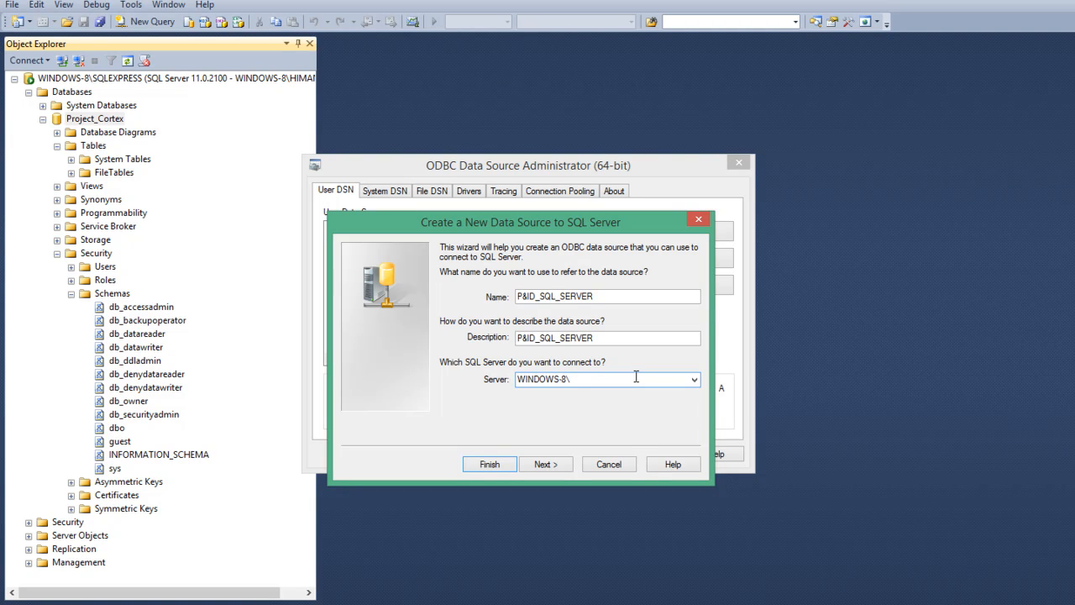
pyautogui.write('SQLEXPRESS')
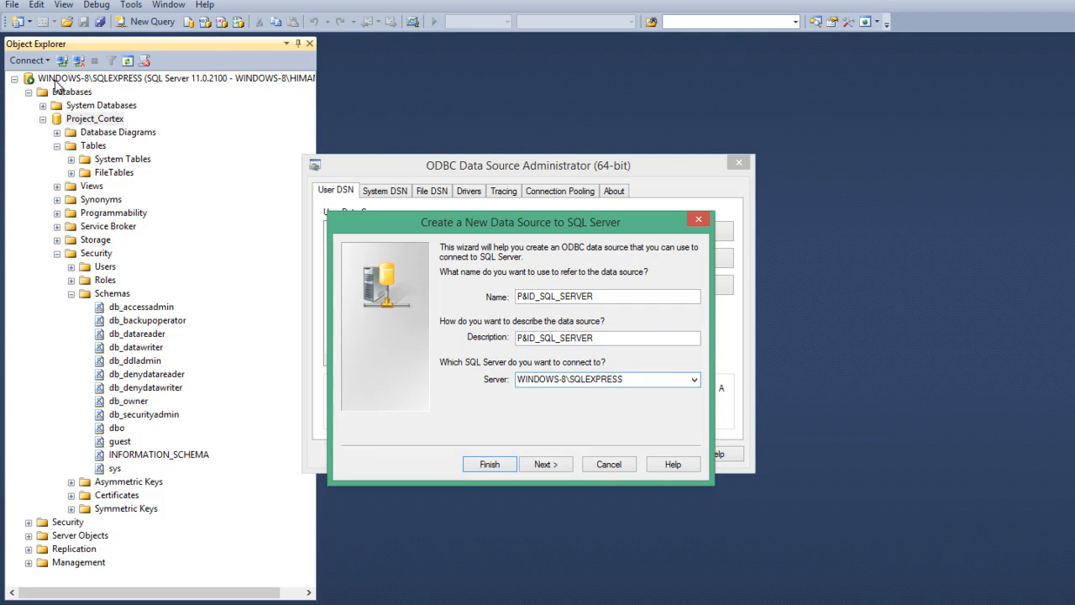
pyautogui.moveTo(530, 464)
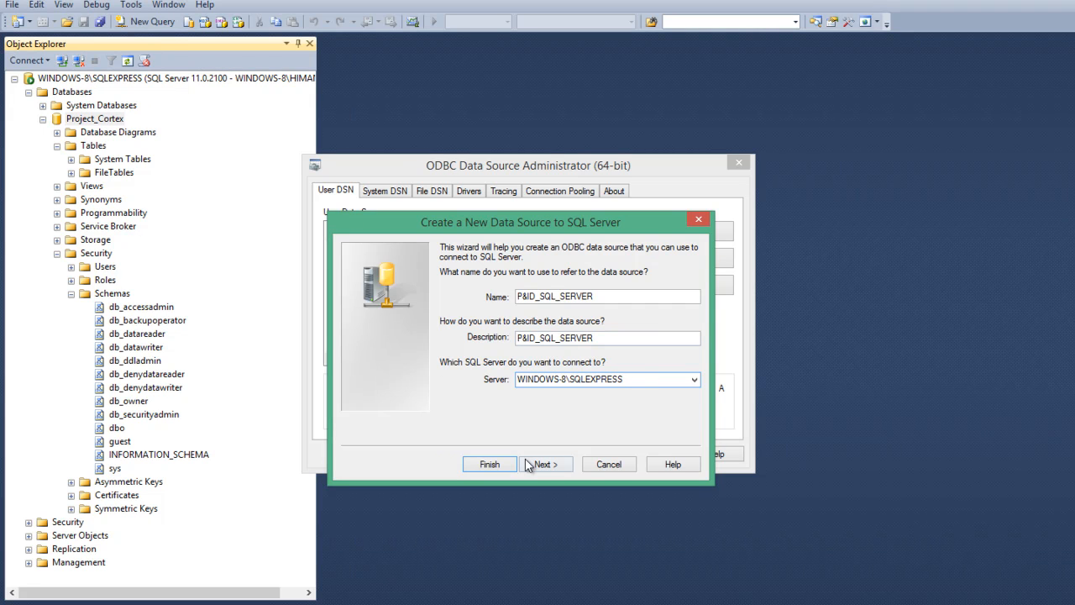
# Finish the P&ID_SQL_SERVER data source with default options and pass its connection test.
pyautogui.click(544, 464)
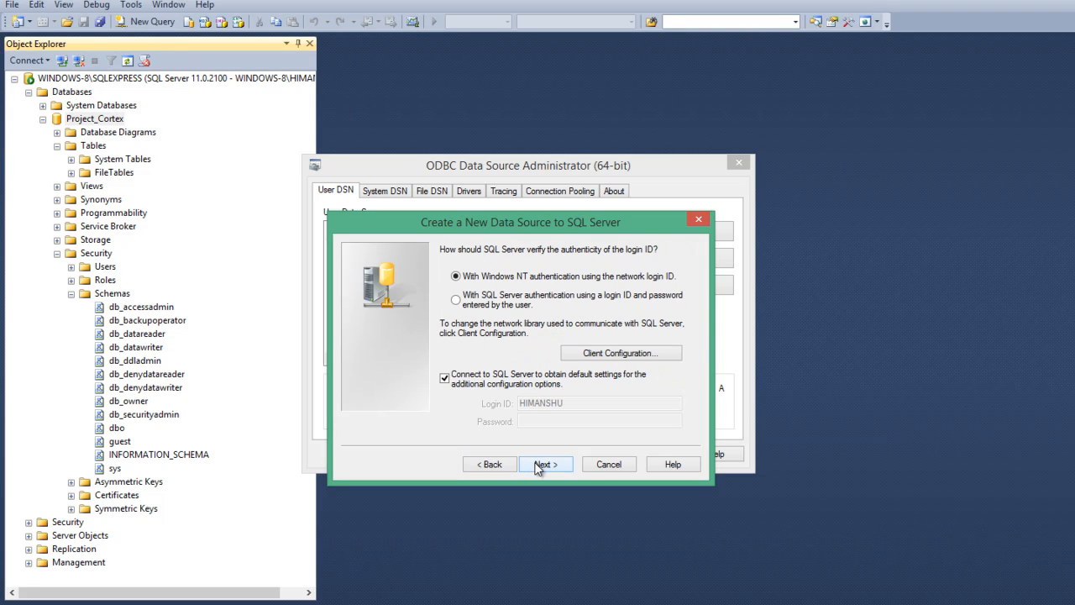
pyautogui.click(544, 464)
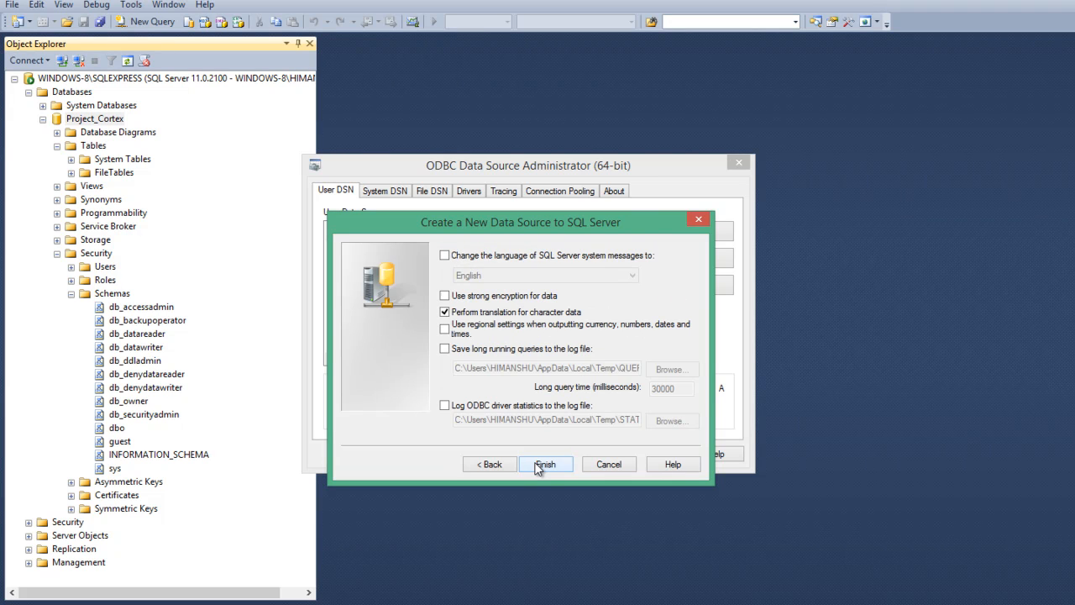
pyautogui.click(544, 463)
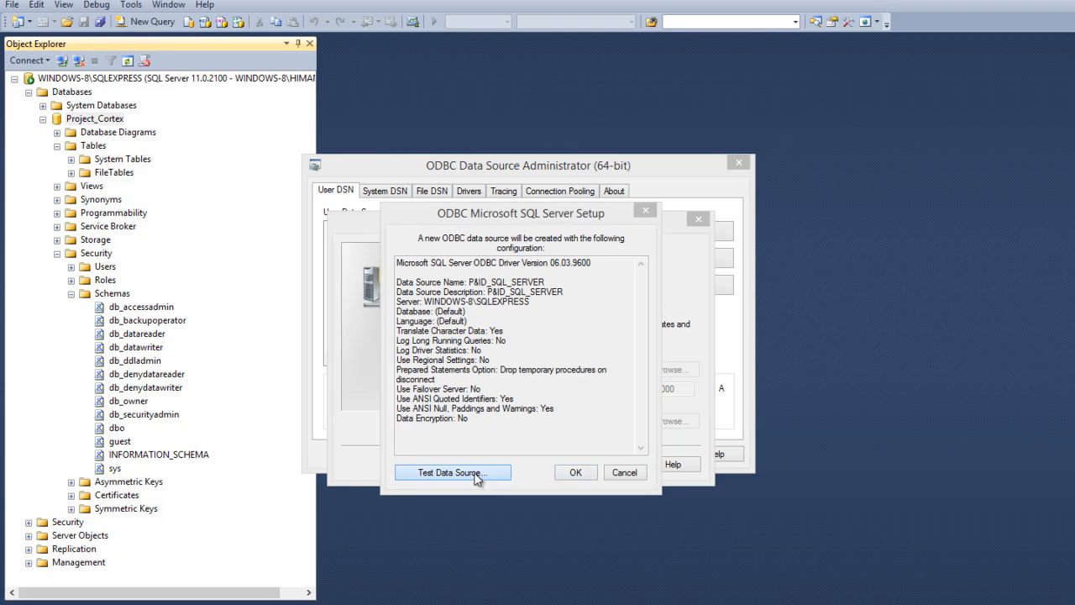
pyautogui.click(450, 472)
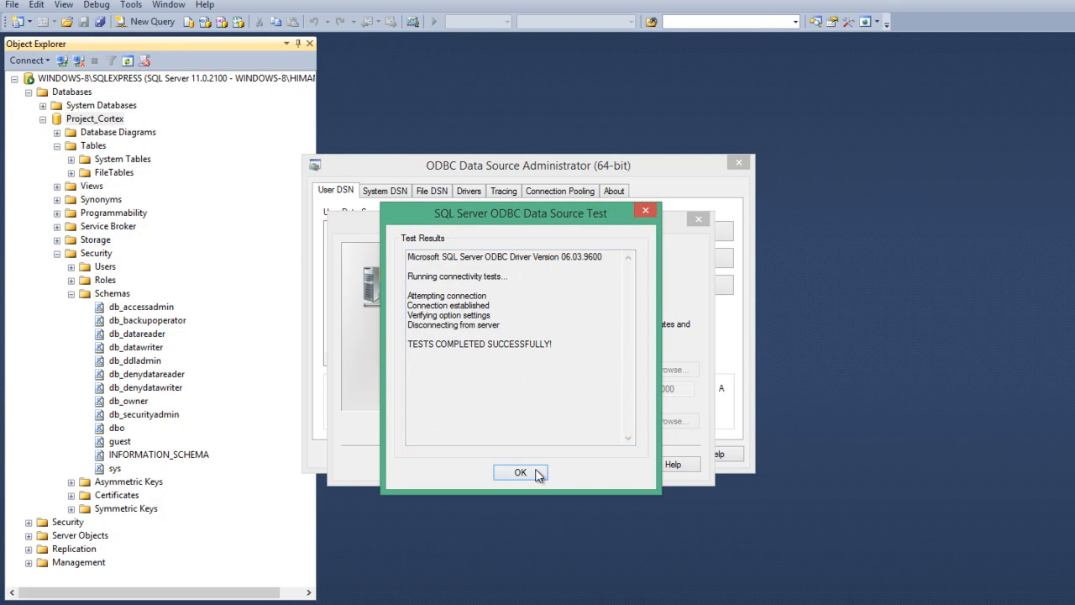
pyautogui.click(521, 472)
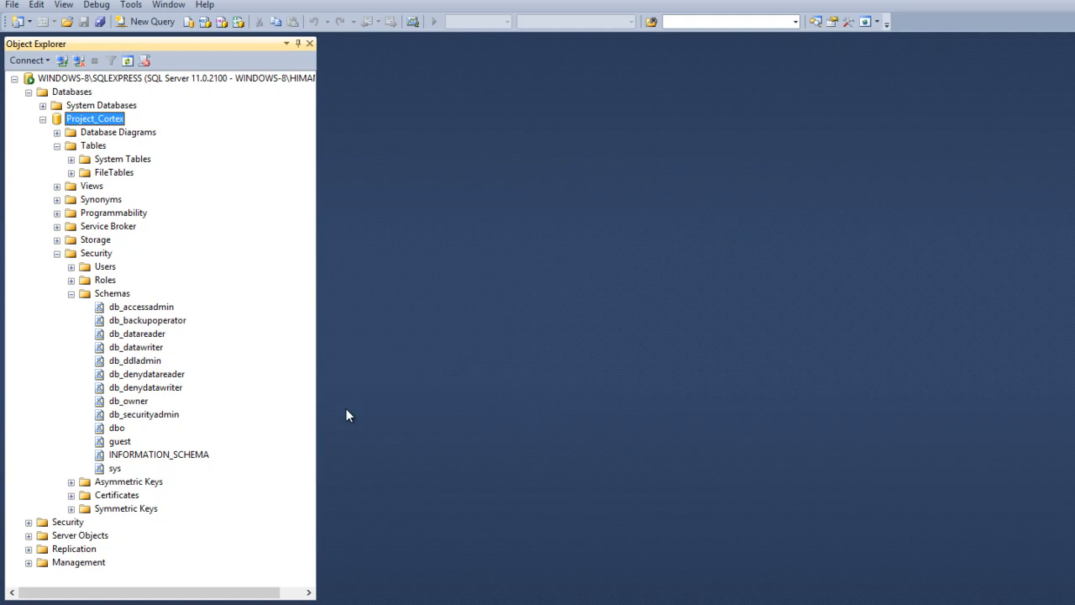
pyautogui.moveTo(769, 578)
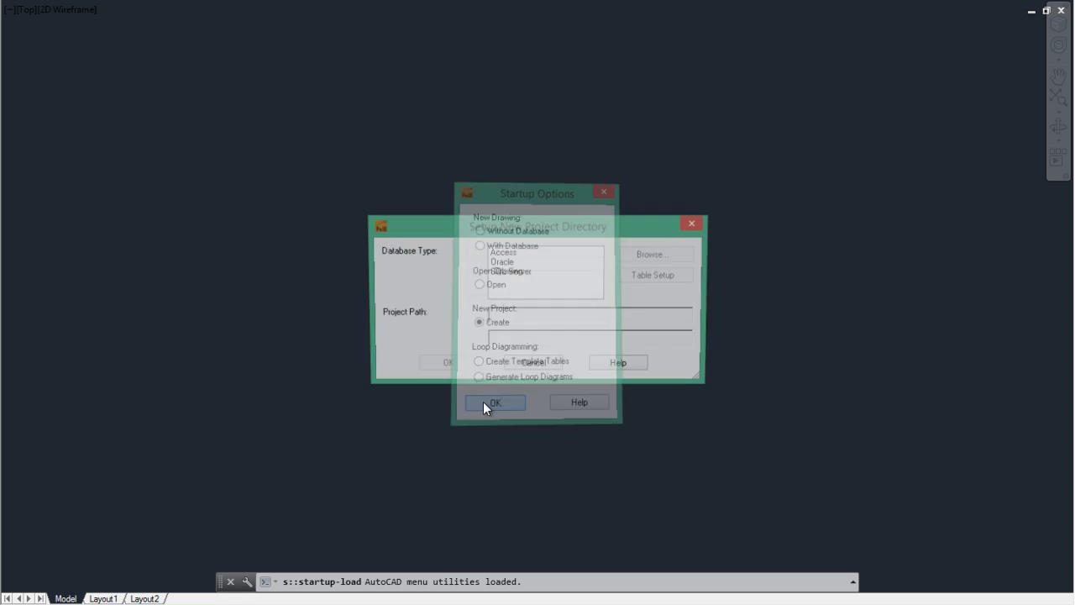
# Start a new database project with SQL Server as database type and browse for its path.
pyautogui.click(494, 401)
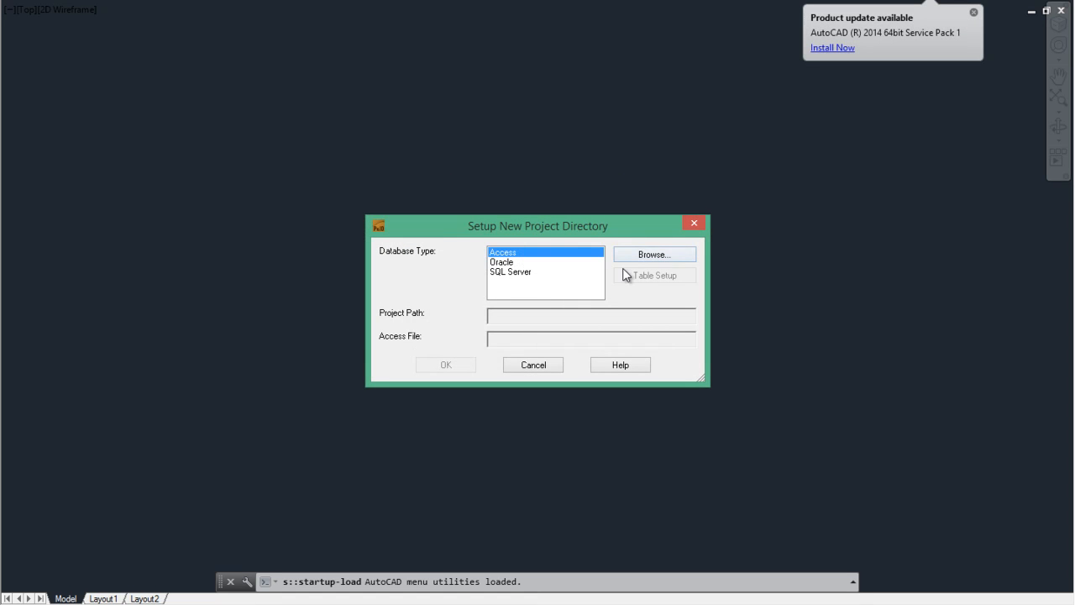
pyautogui.click(511, 272)
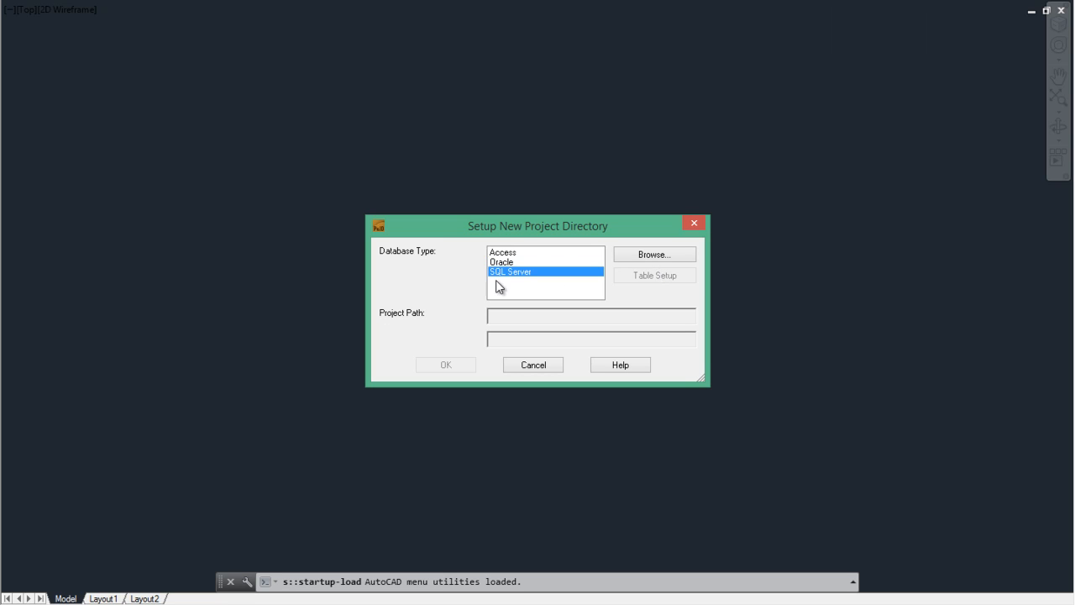
pyautogui.moveTo(471, 319)
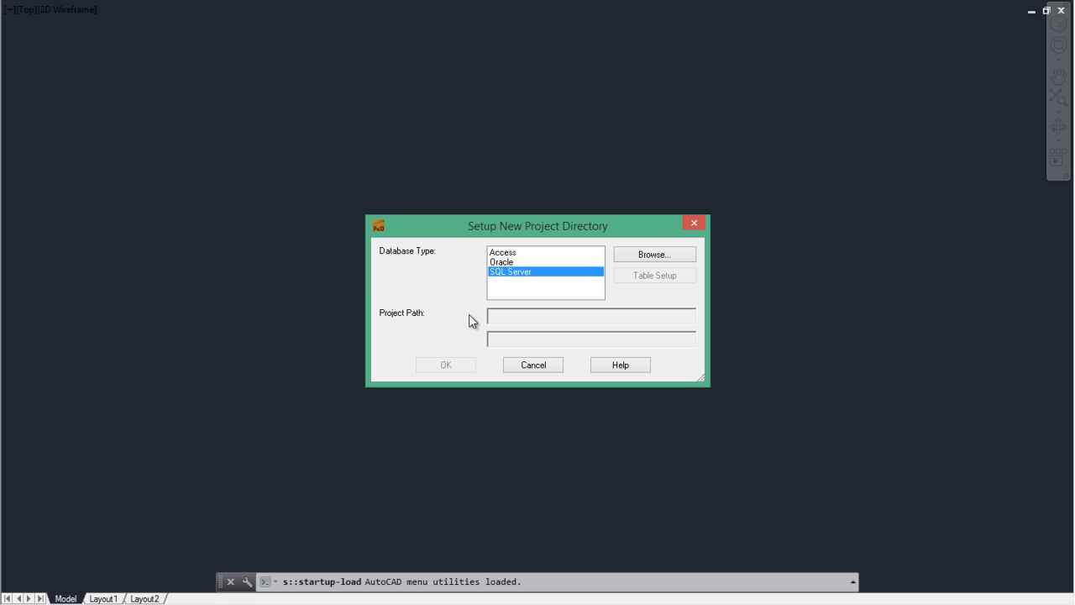
pyautogui.click(653, 254)
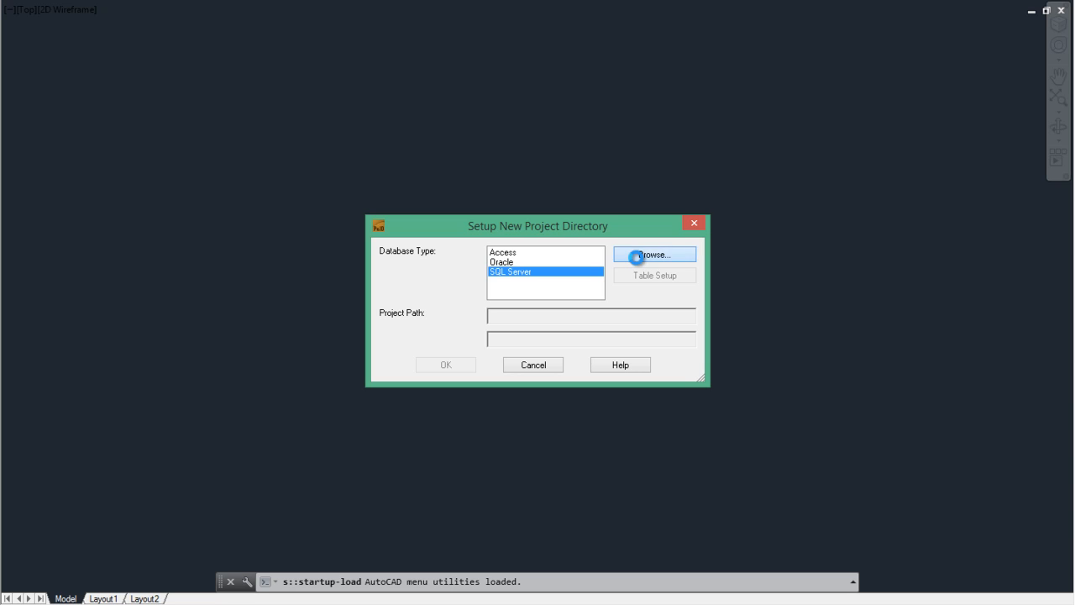
# Choose New folder on the Desktop as the project path.
pyautogui.click(653, 254)
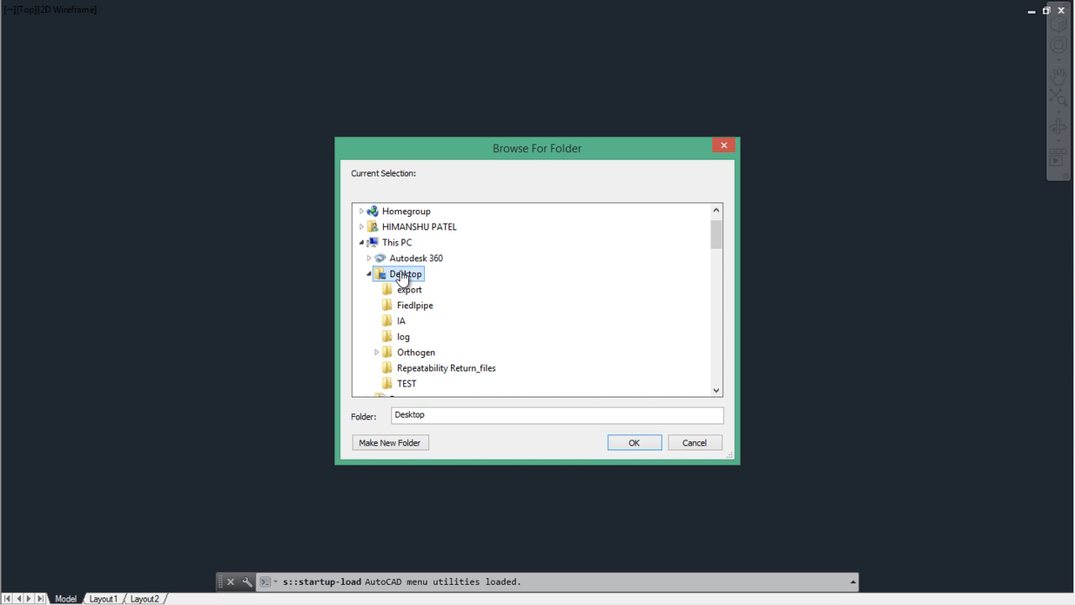
pyautogui.click(390, 443)
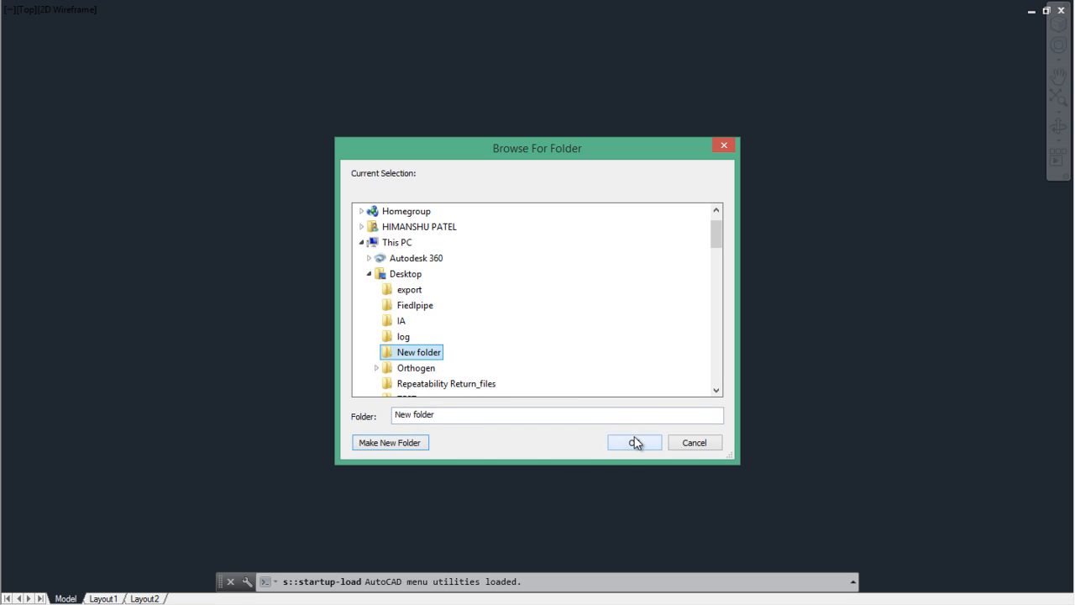
pyautogui.click(635, 442)
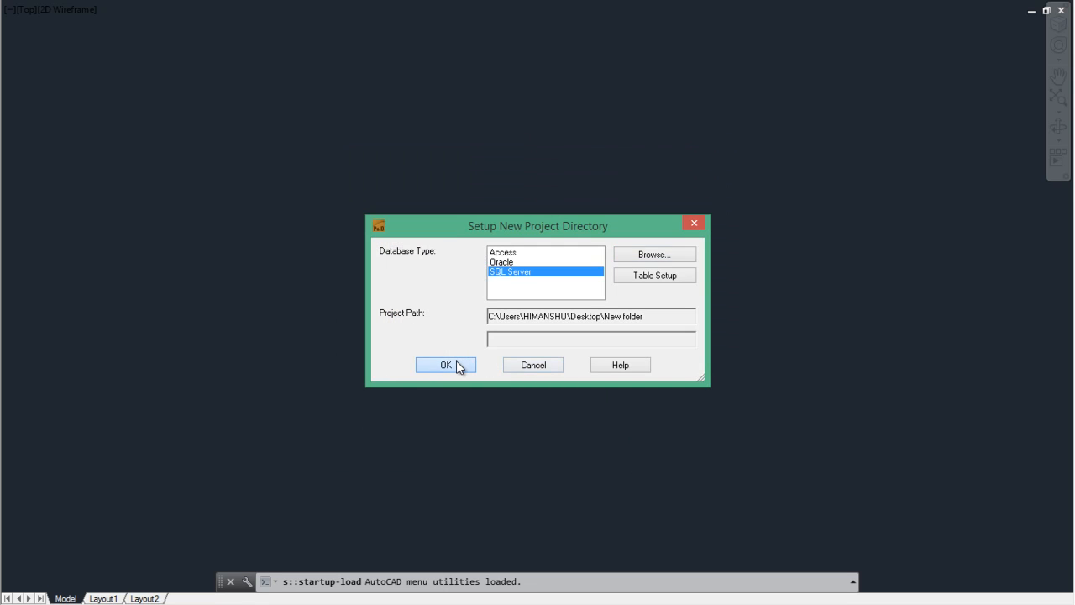
# Confirm the project directory and begin entering Project as the database name.
pyautogui.click(447, 365)
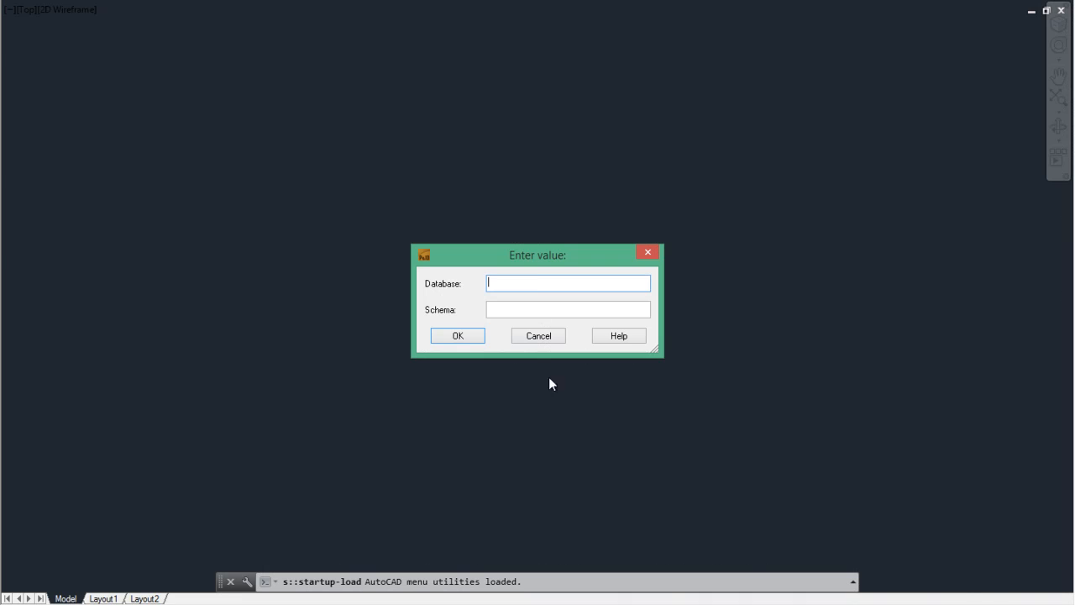
pyautogui.write('P')
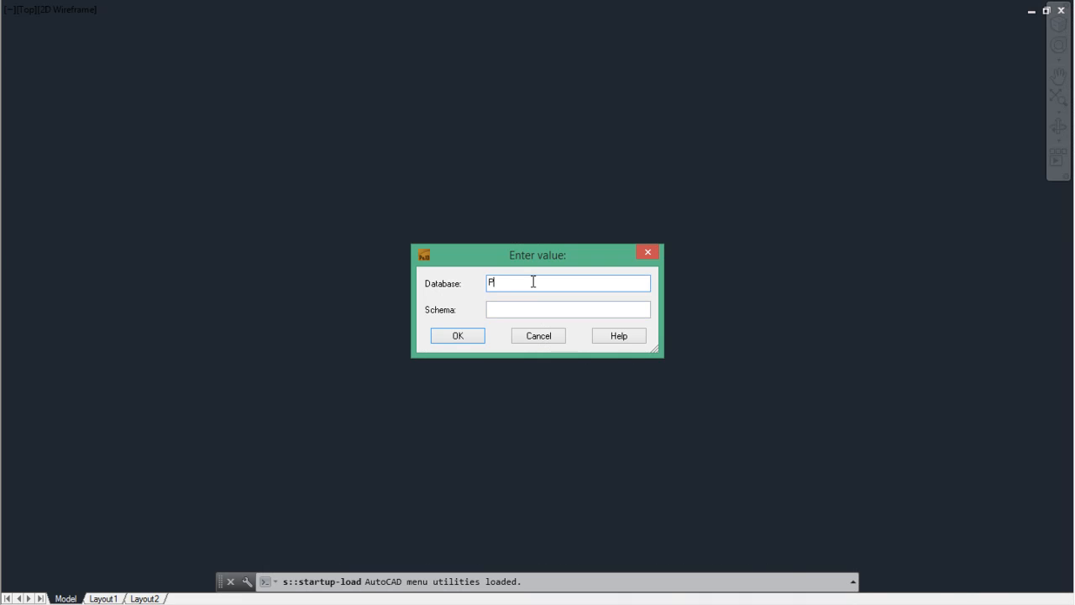
pyautogui.write('roject')
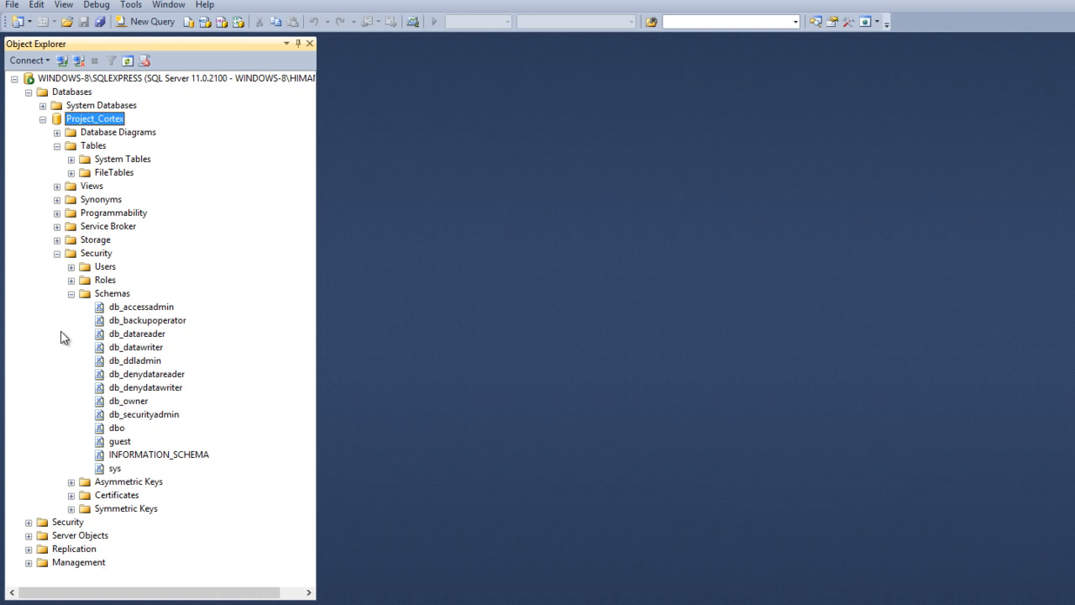
pyautogui.click(128, 400)
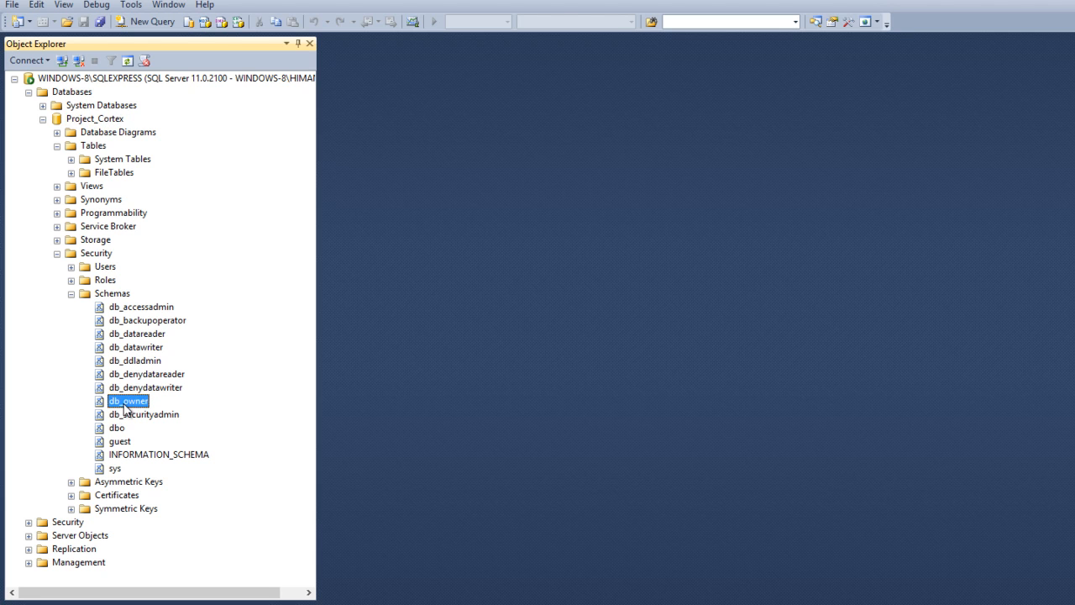
pyautogui.doubleClick(127, 400)
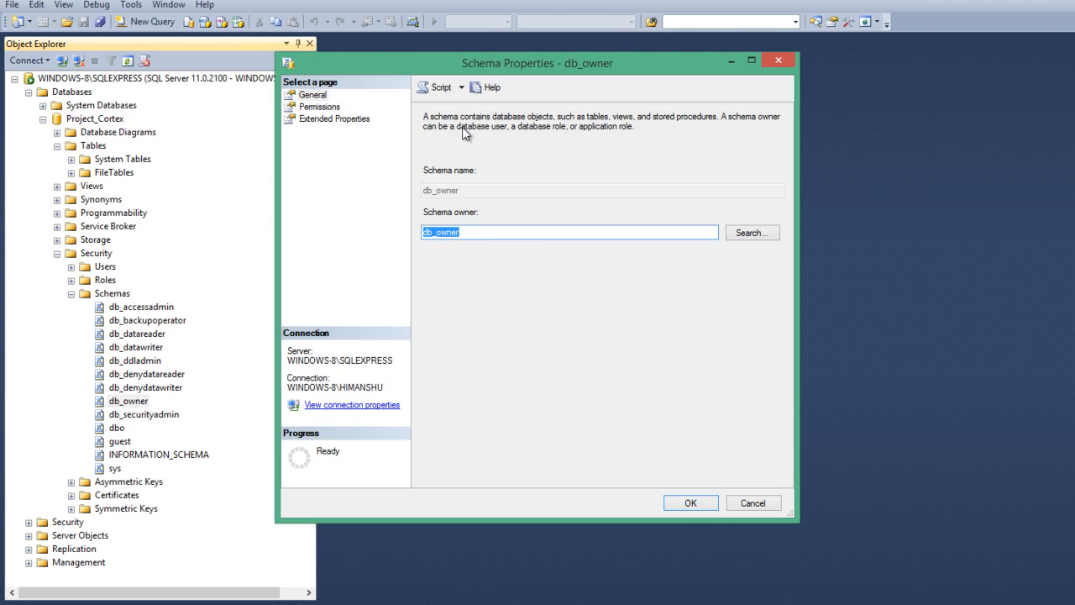
pyautogui.click(319, 108)
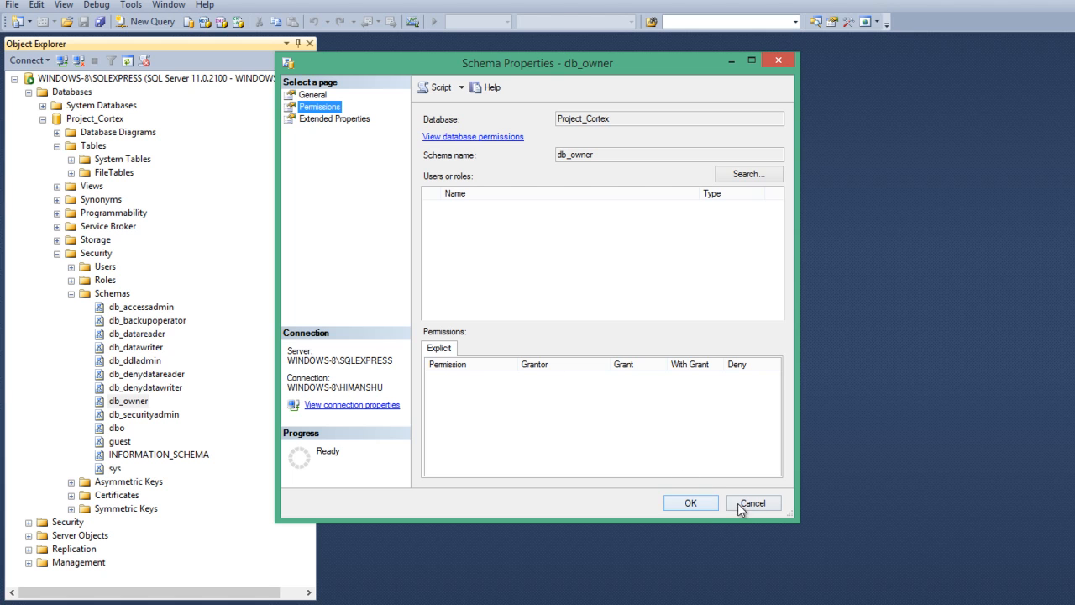
pyautogui.click(753, 503)
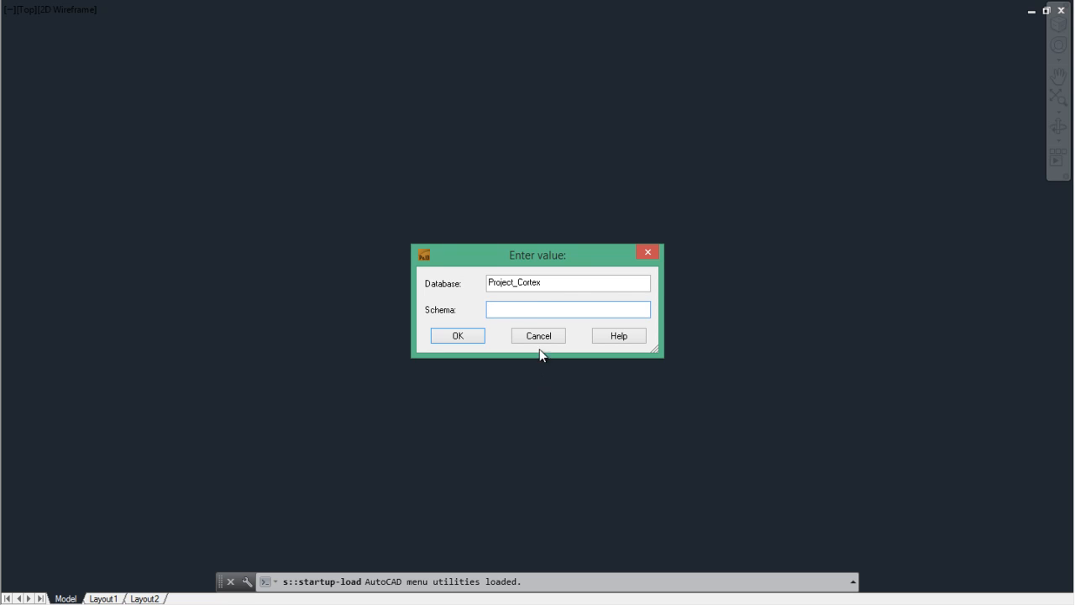
# Enter db_owner as the schema and confirm the Project_Cortex connection, reaching the login prompt.
pyautogui.write('db_')
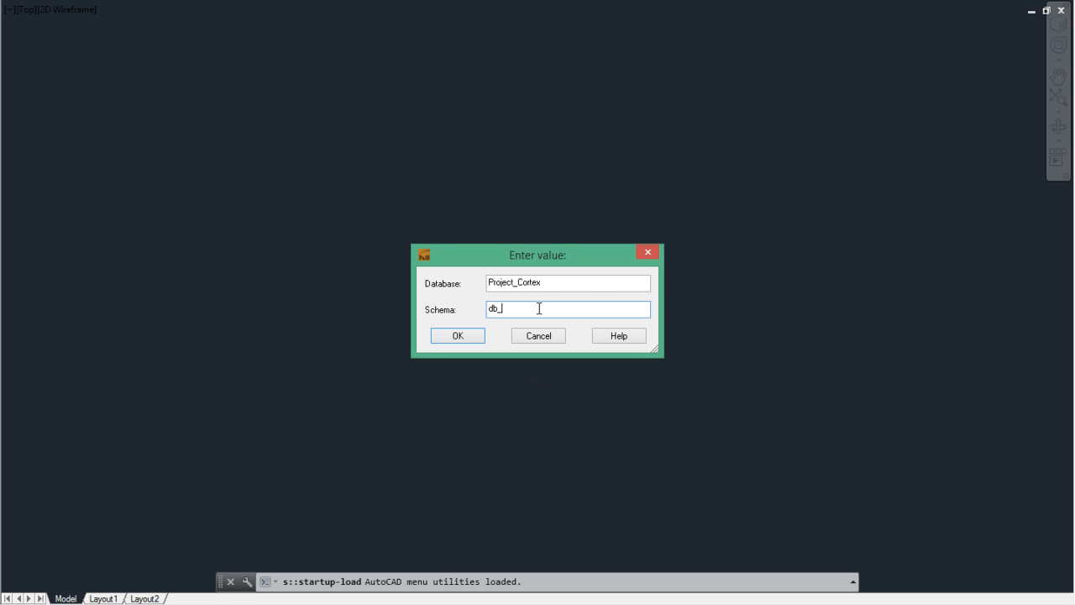
pyautogui.write('own')
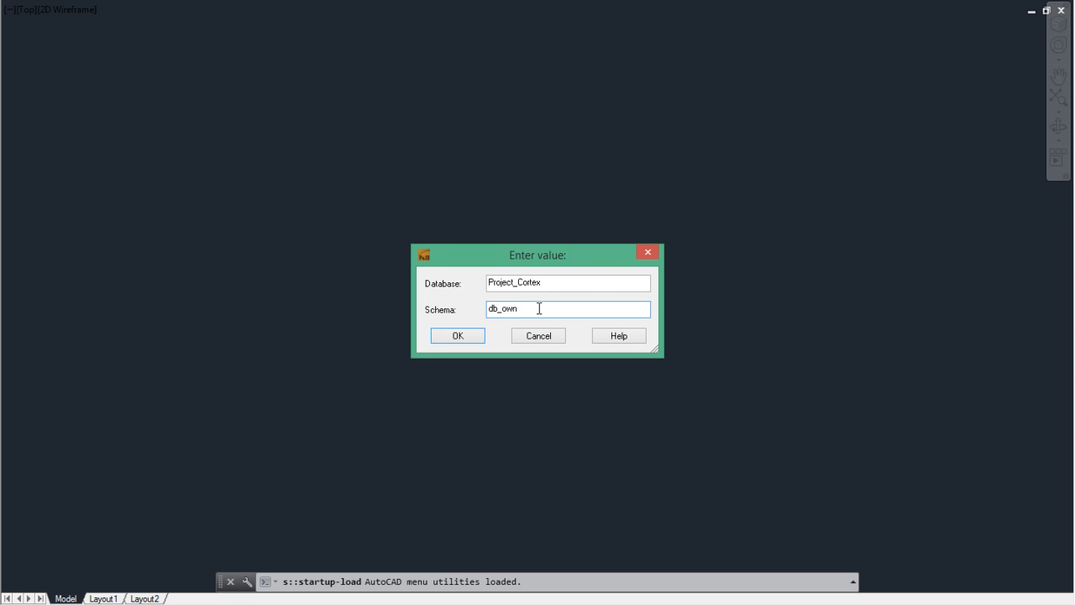
pyautogui.click(457, 336)
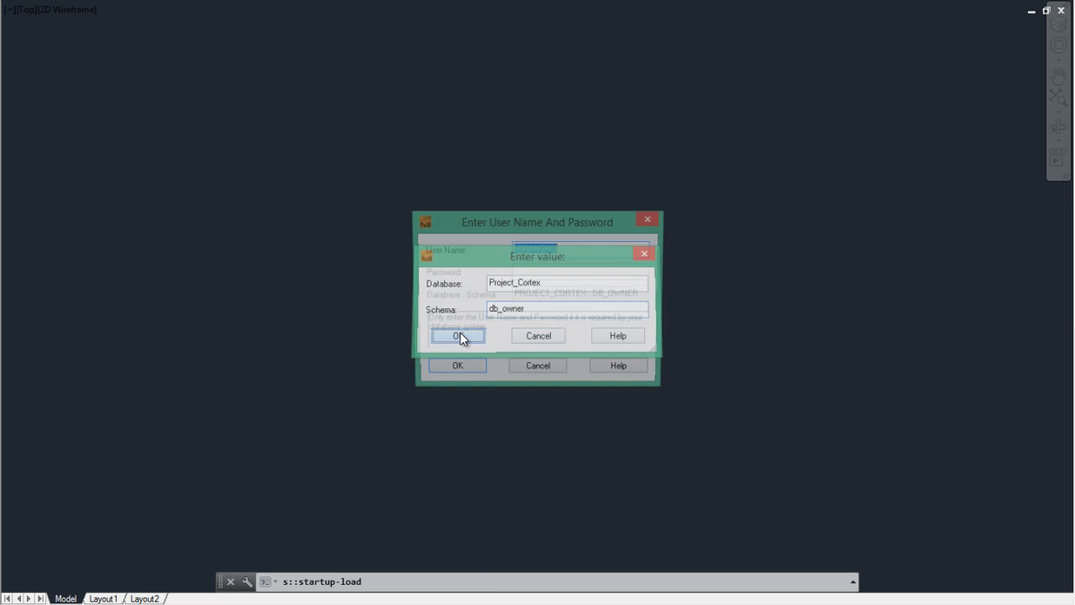
pyautogui.click(457, 336)
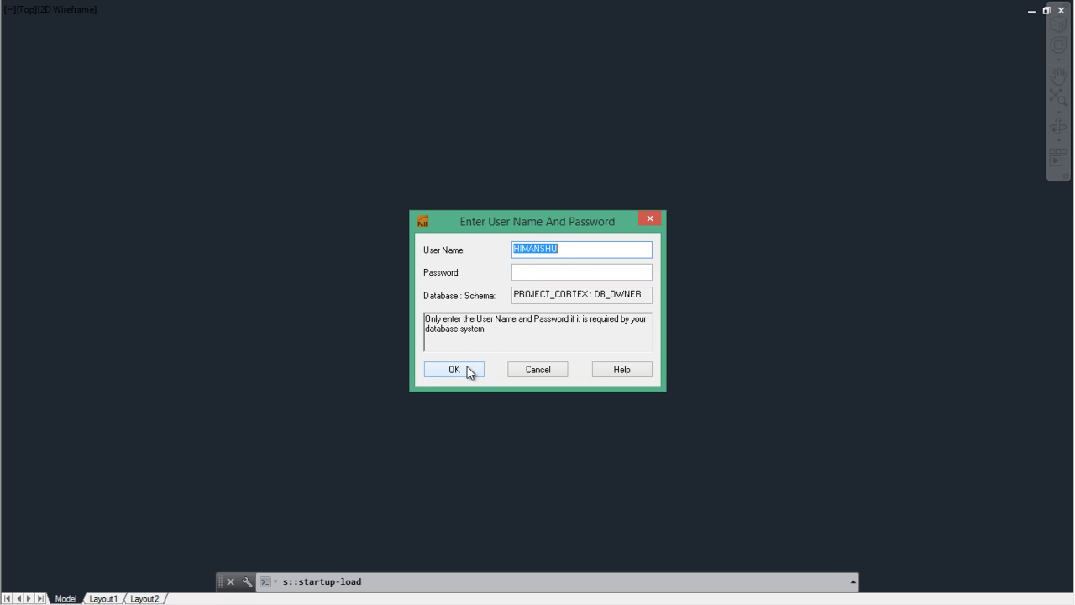
# Create a new With Database drawing and save it as pid01 in the project folder.
pyautogui.click(453, 369)
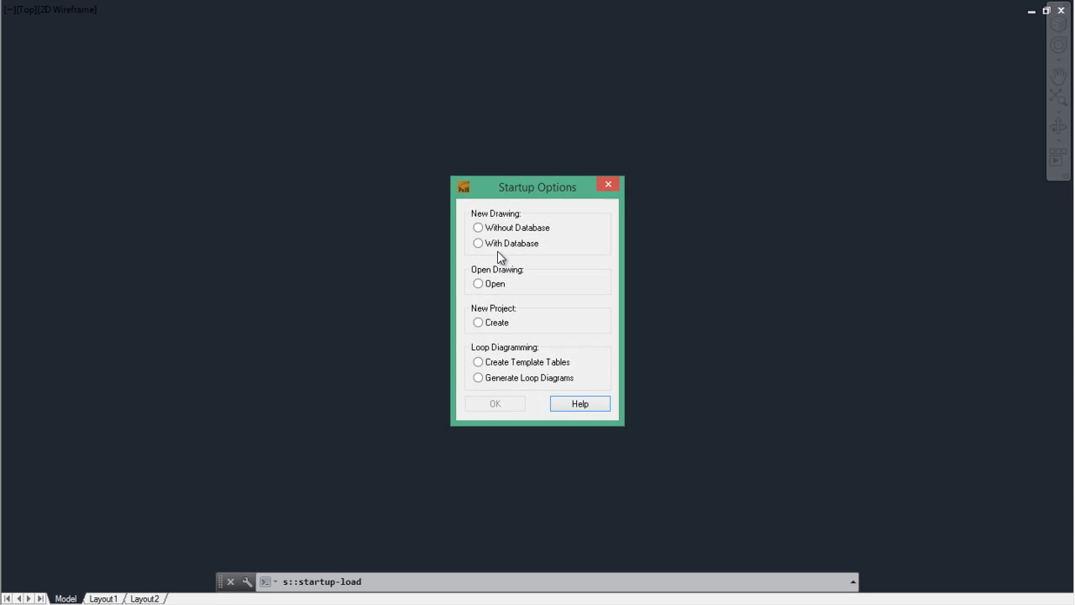
pyautogui.click(477, 242)
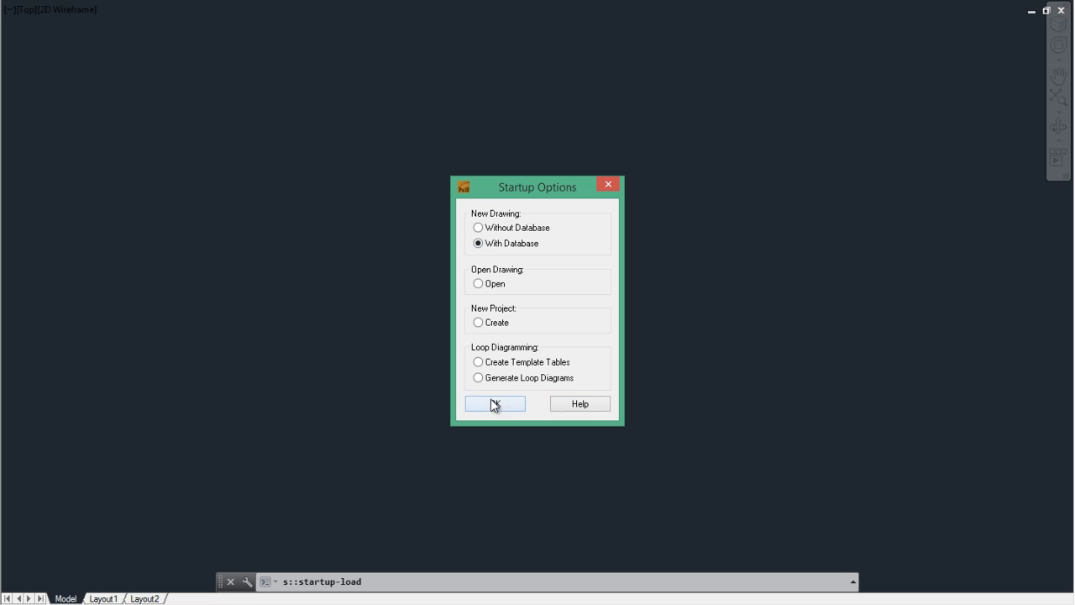
pyautogui.click(494, 403)
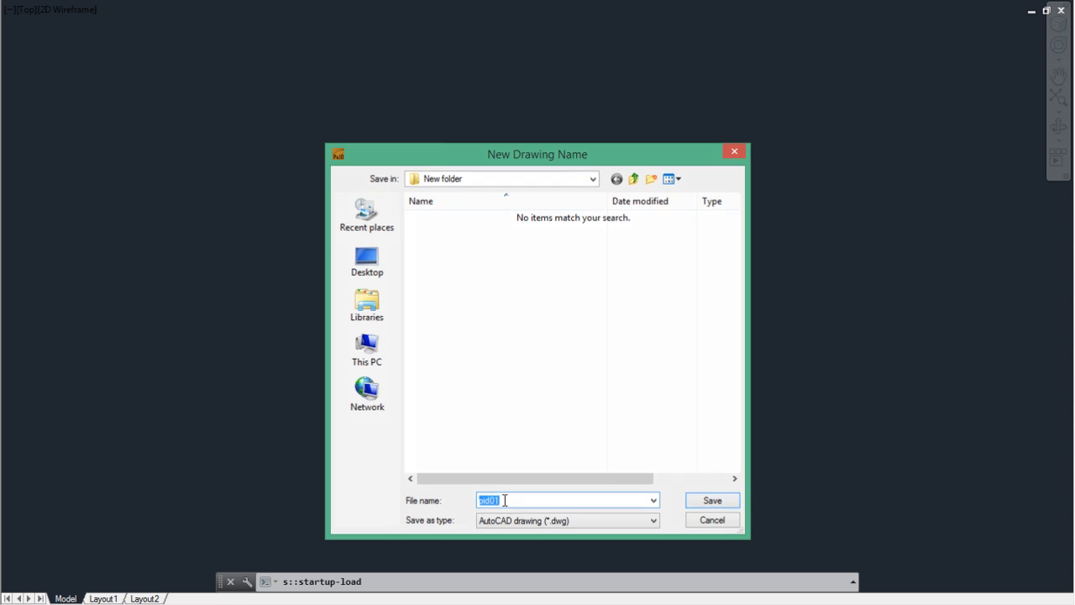
pyautogui.click(712, 501)
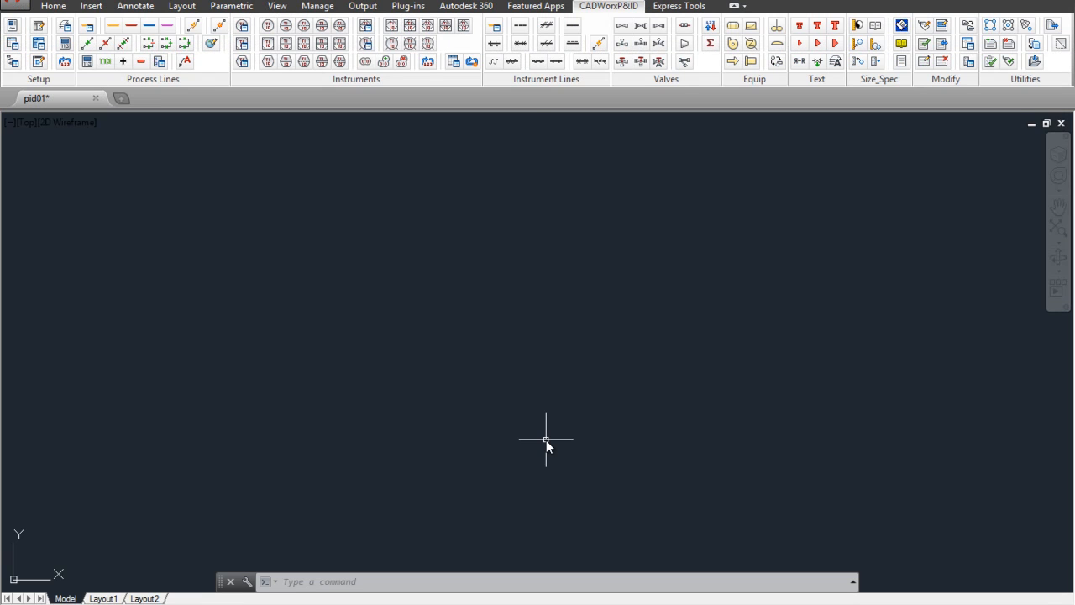
pyautogui.moveTo(568, 218)
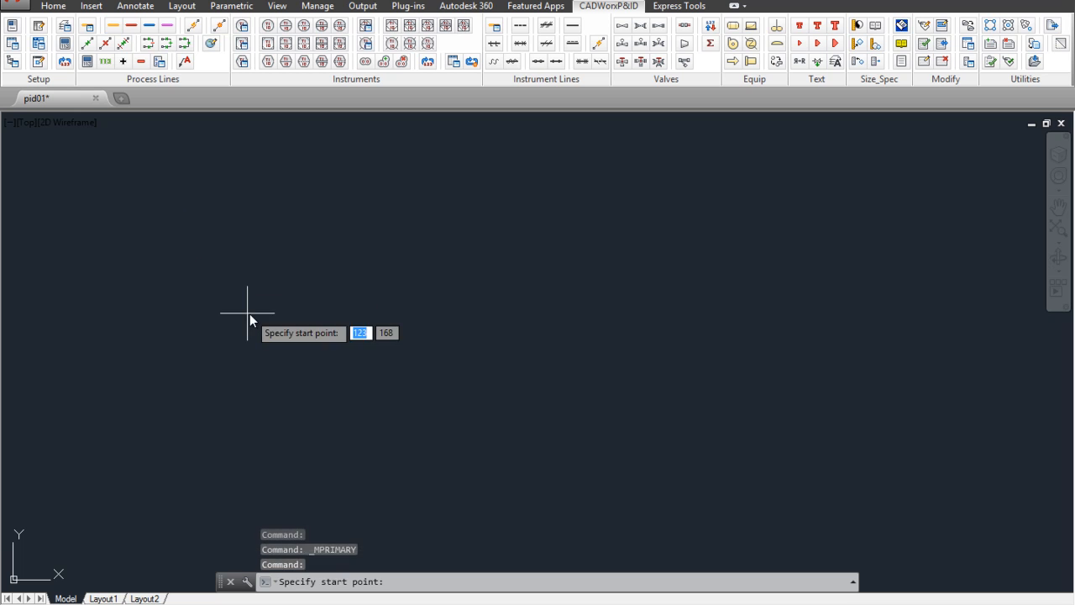
# Draw a horizontal primary process line across the drawing.
pyautogui.click(247, 313)
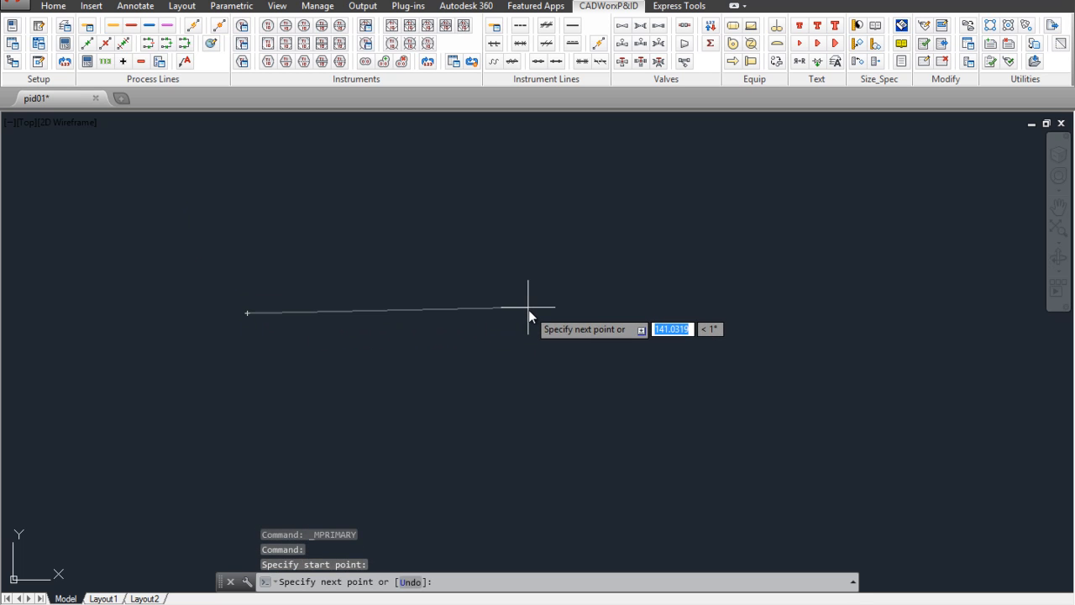
pyautogui.click(528, 312)
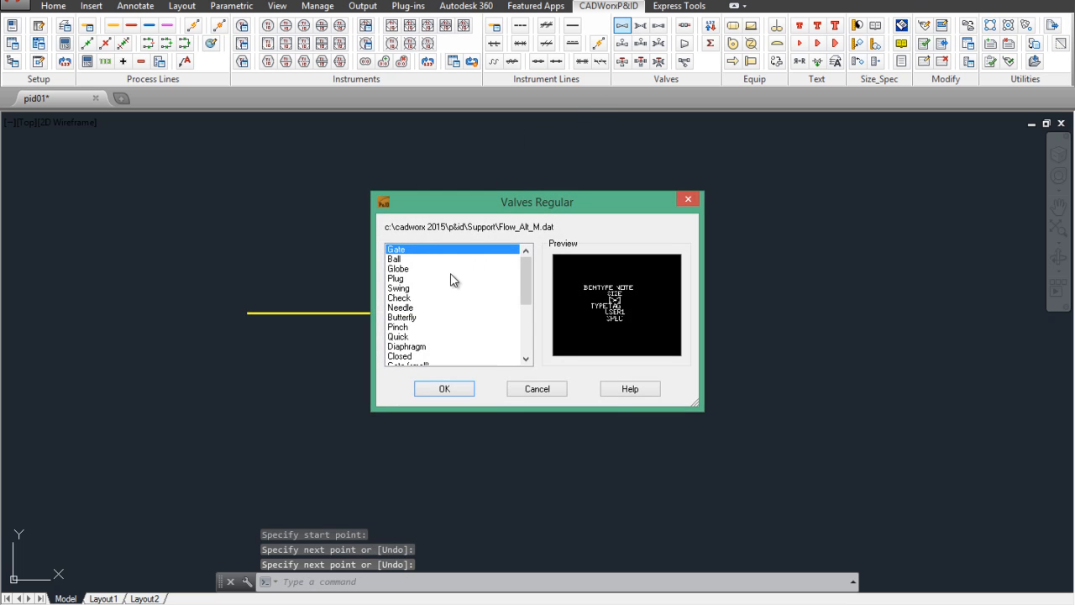
# Place a ball valve at the line's midpoint and tag it 'v1'.
pyautogui.click(393, 259)
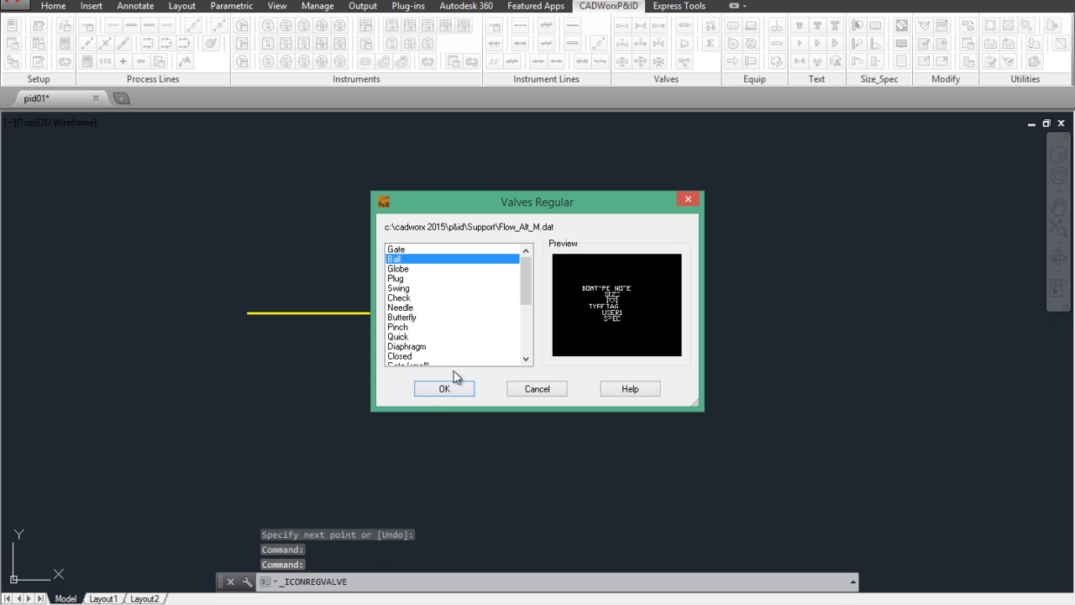
pyautogui.click(444, 388)
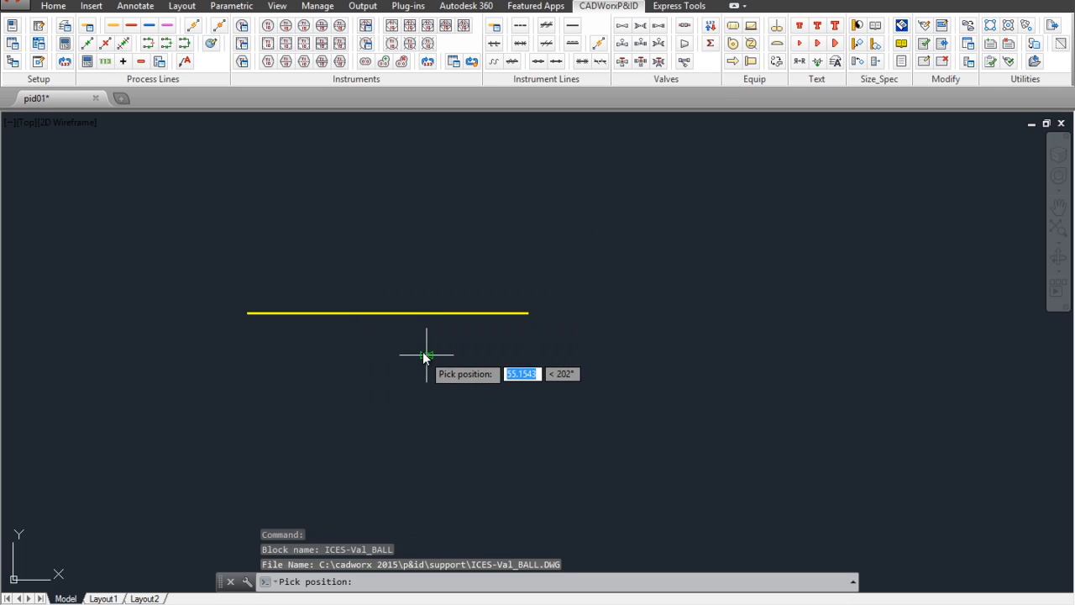
pyautogui.moveTo(396, 312)
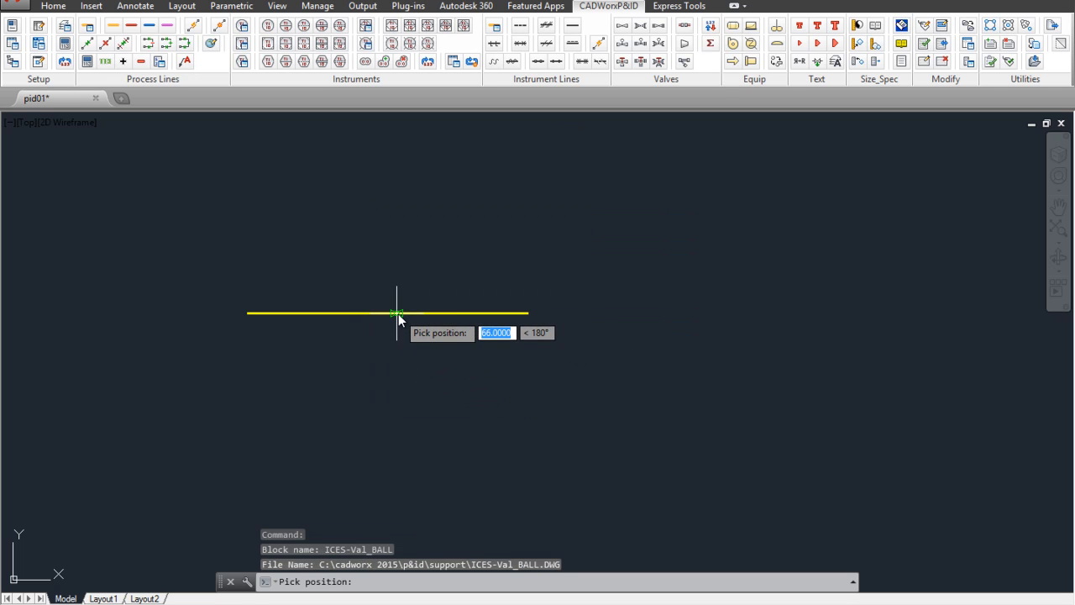
pyautogui.click(396, 312)
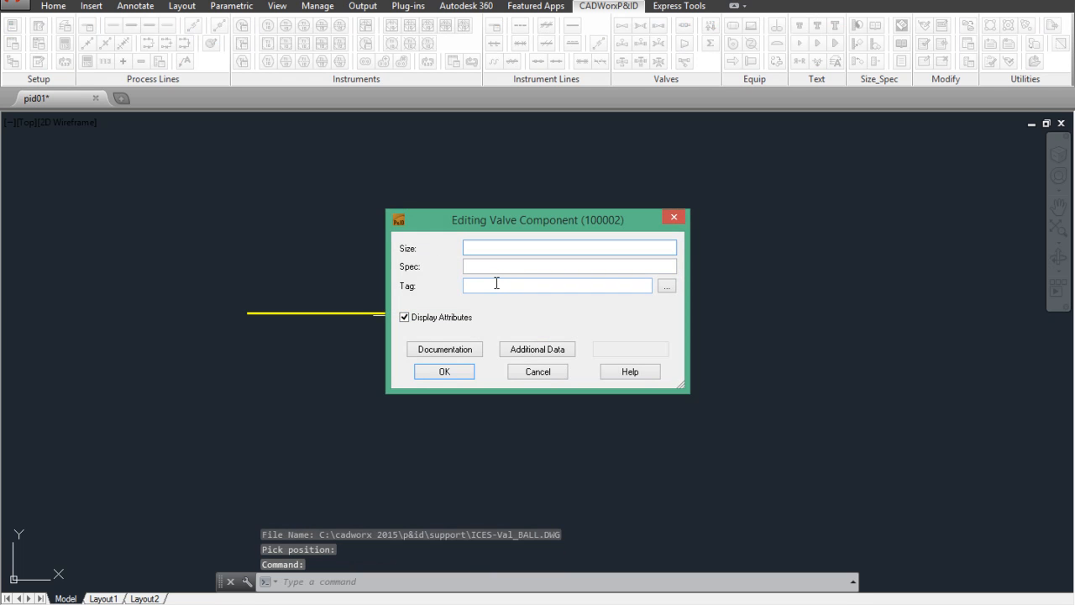
pyautogui.write('v1')
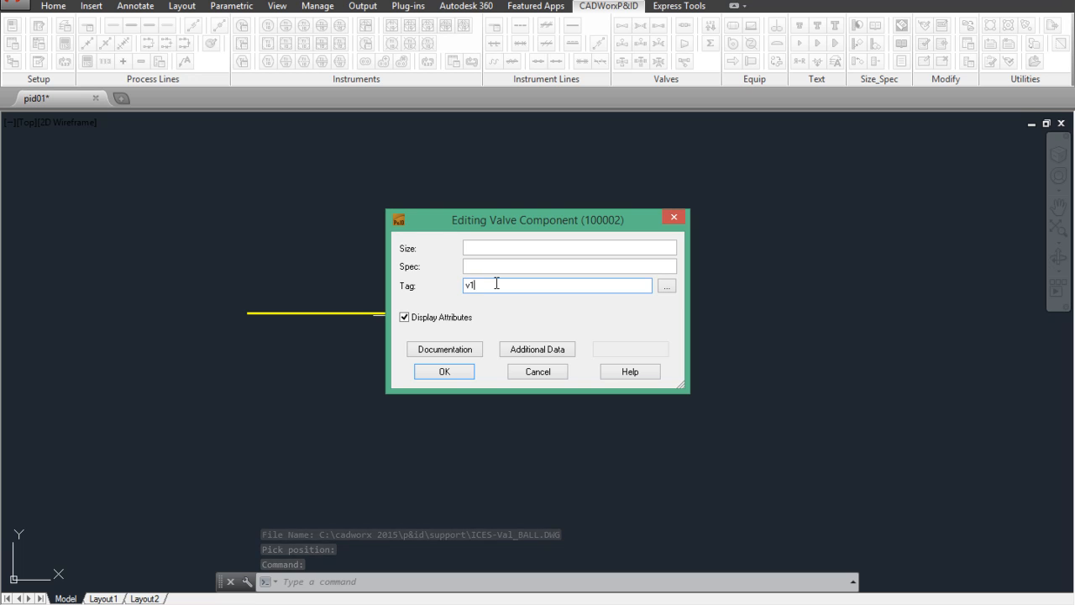
pyautogui.click(443, 372)
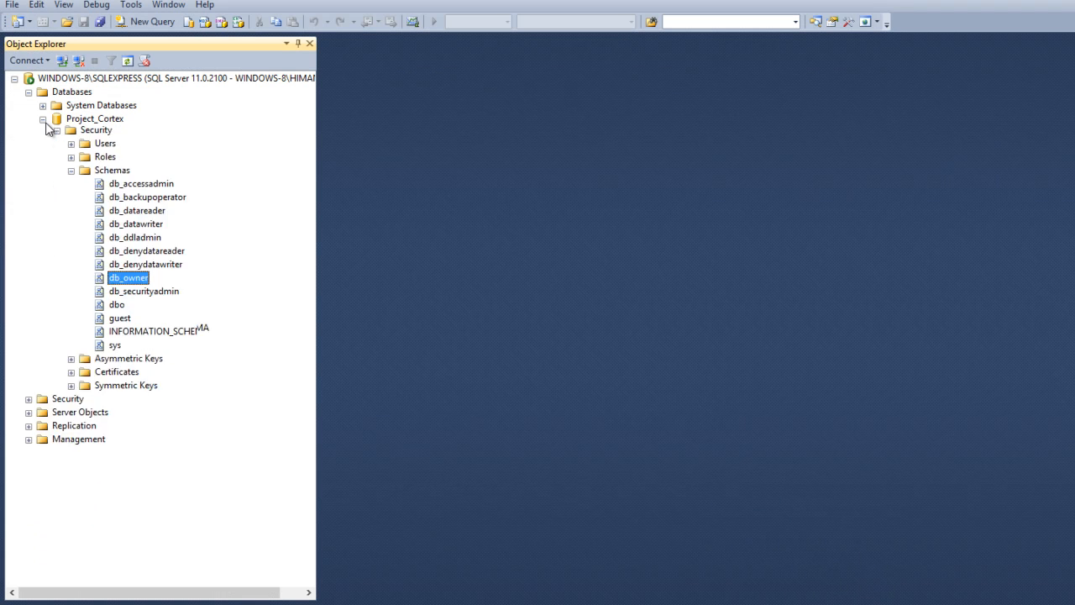
# Collapse Security, expand Project_Cortex Tables and the PID_Components_Valves table, showing its actions.
pyautogui.rightClick(59, 91)
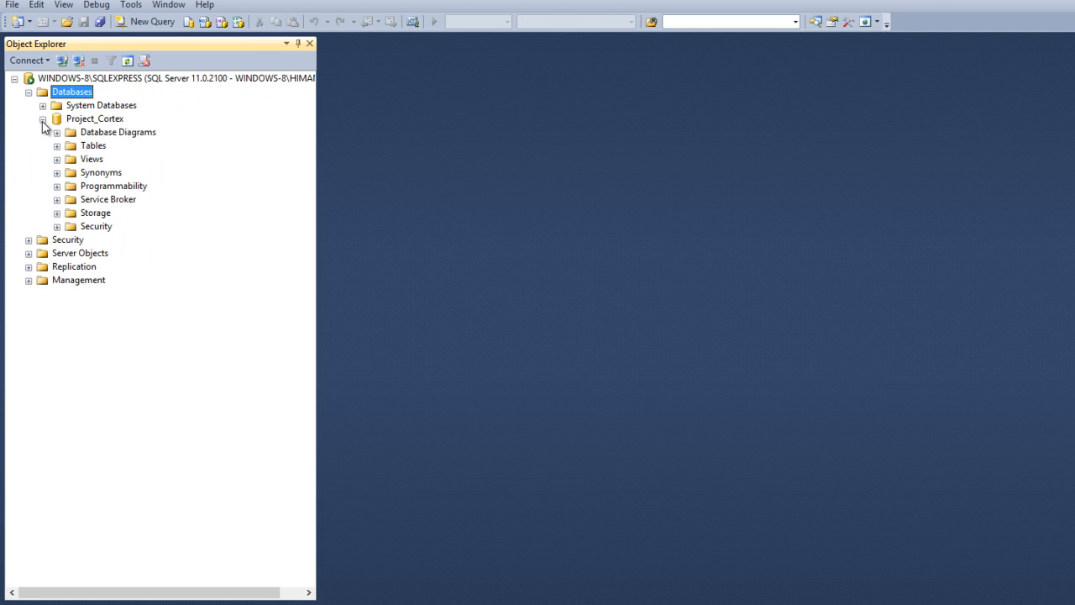
pyautogui.click(57, 144)
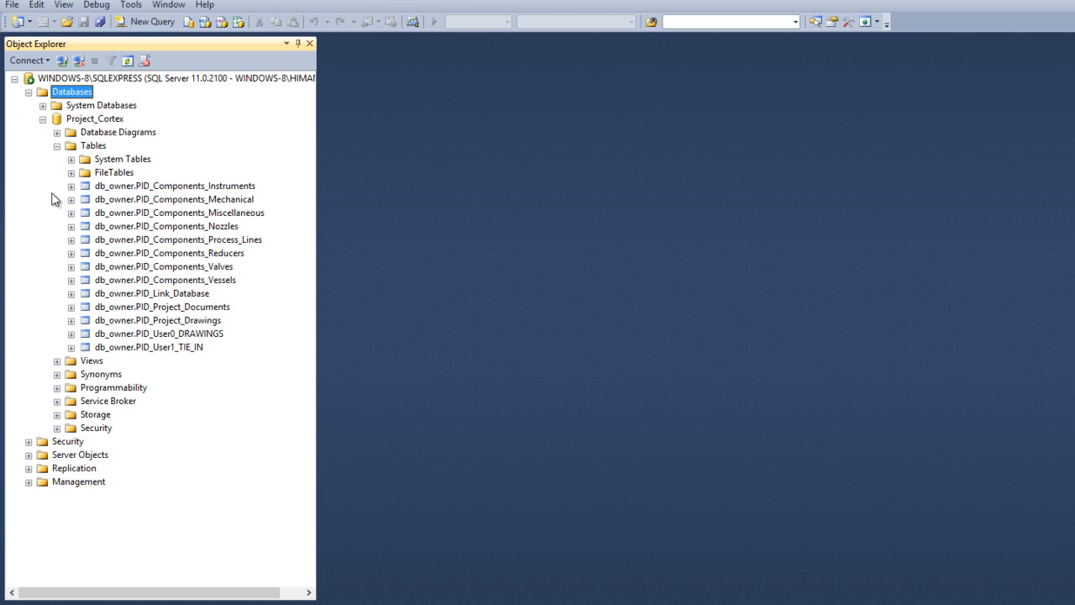
pyautogui.moveTo(71, 269)
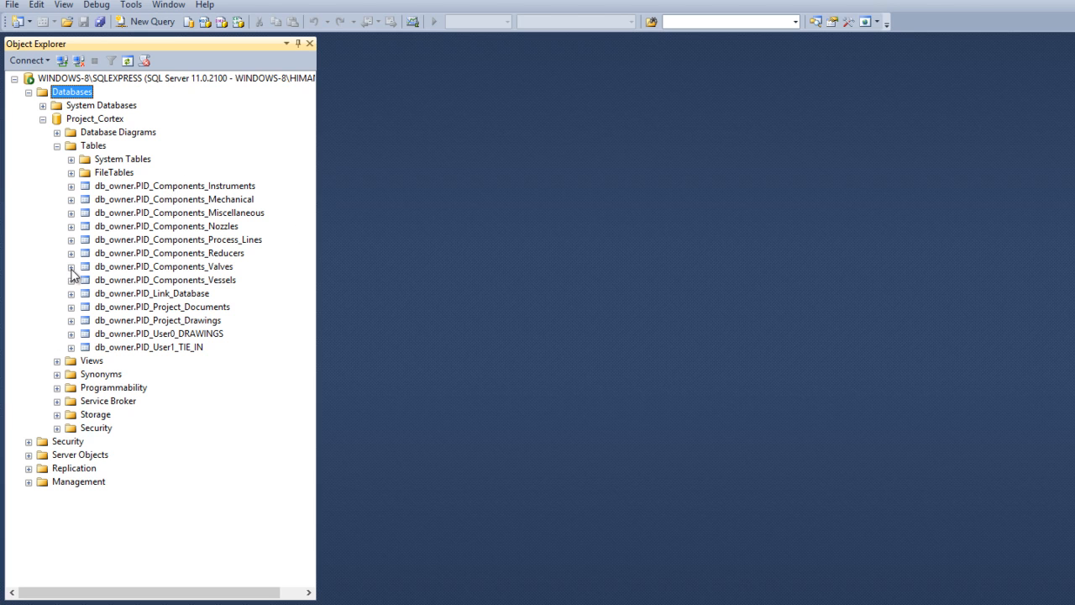
pyautogui.click(70, 266)
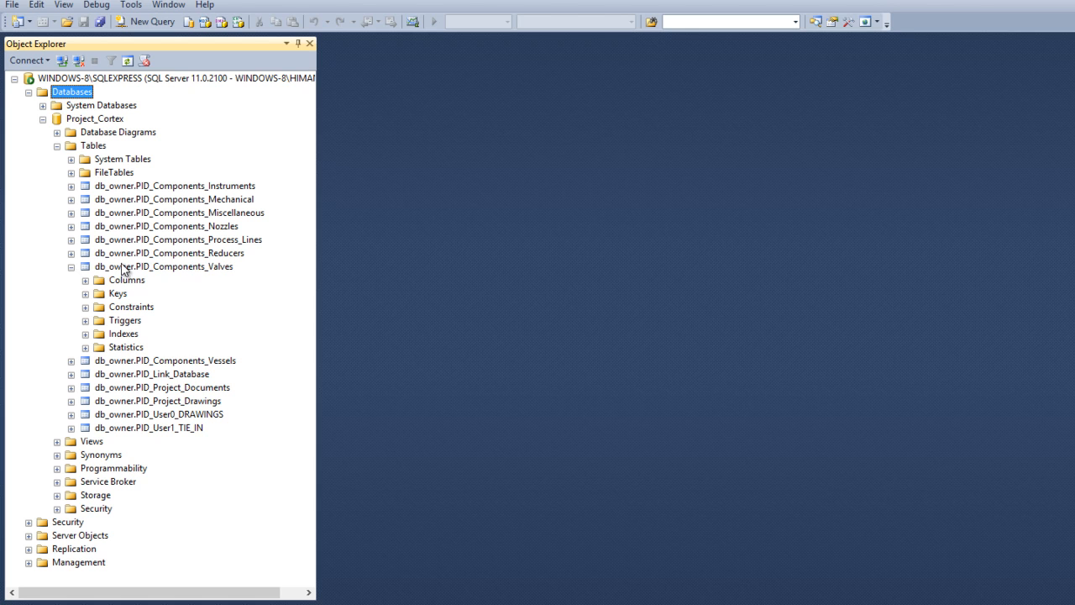
pyautogui.rightClick(164, 266)
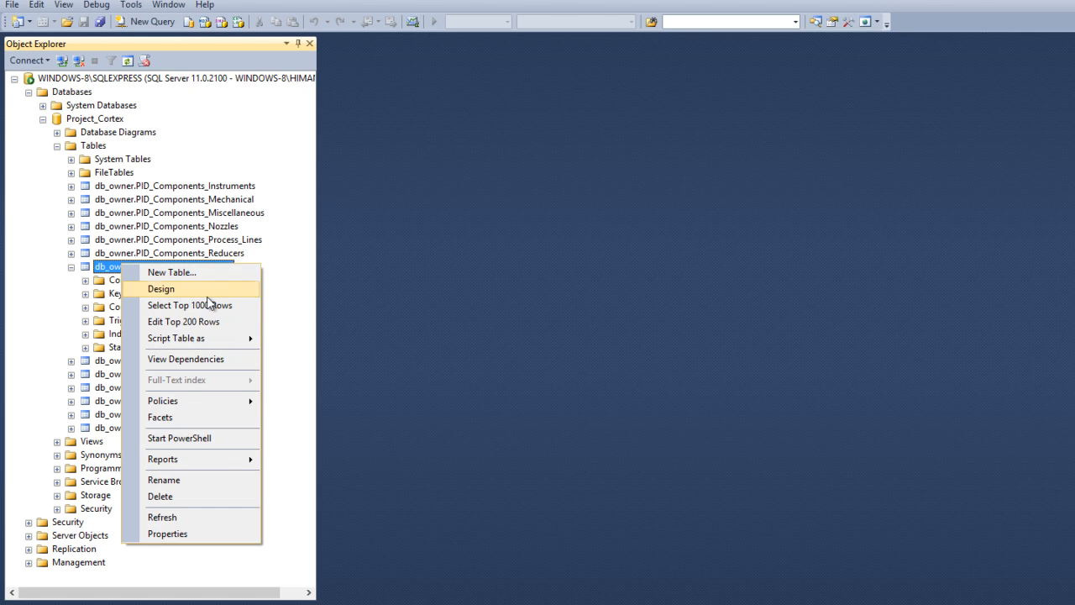
# Run Select Top 1000 Rows on PID_Components_Valves, listing the v100 valve from PID01.
pyautogui.click(161, 289)
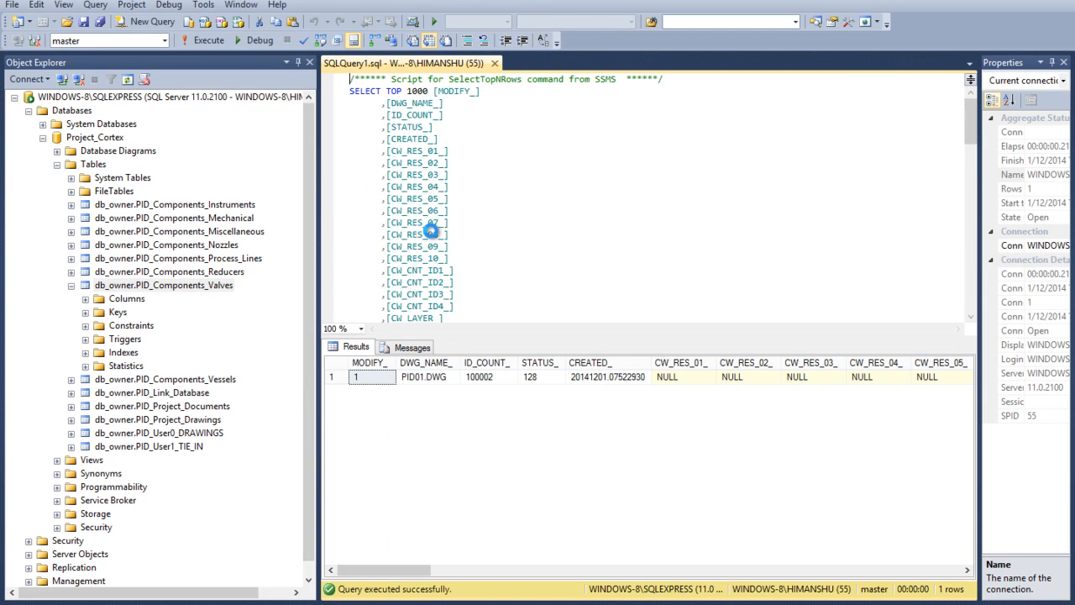
pyautogui.moveTo(477, 381)
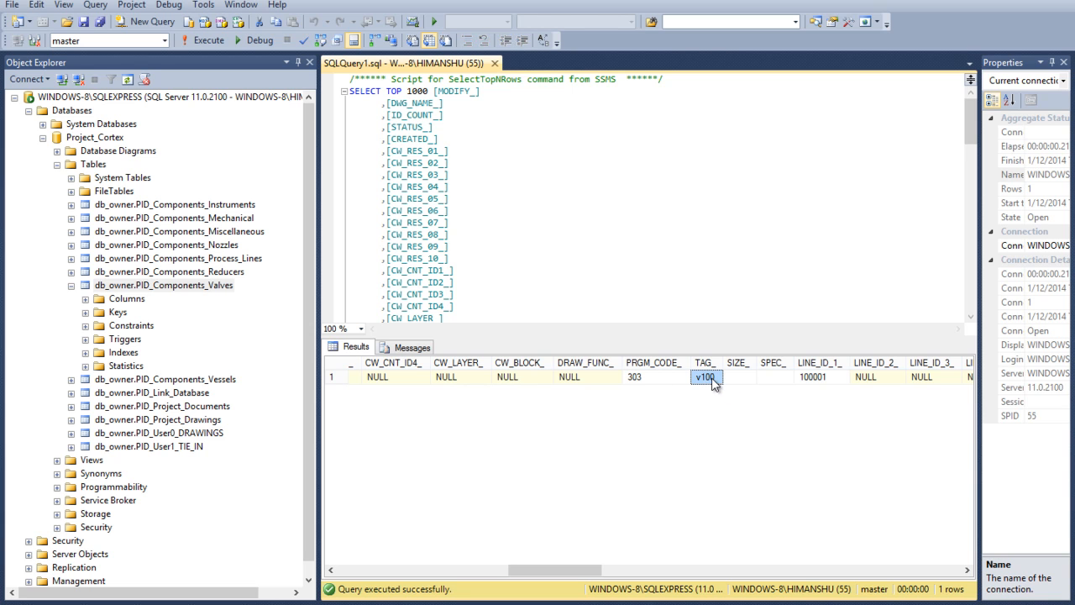
# Edit the valves table rows, change TAG_ from v100 to v101, and close the editor.
pyautogui.rightClick(165, 286)
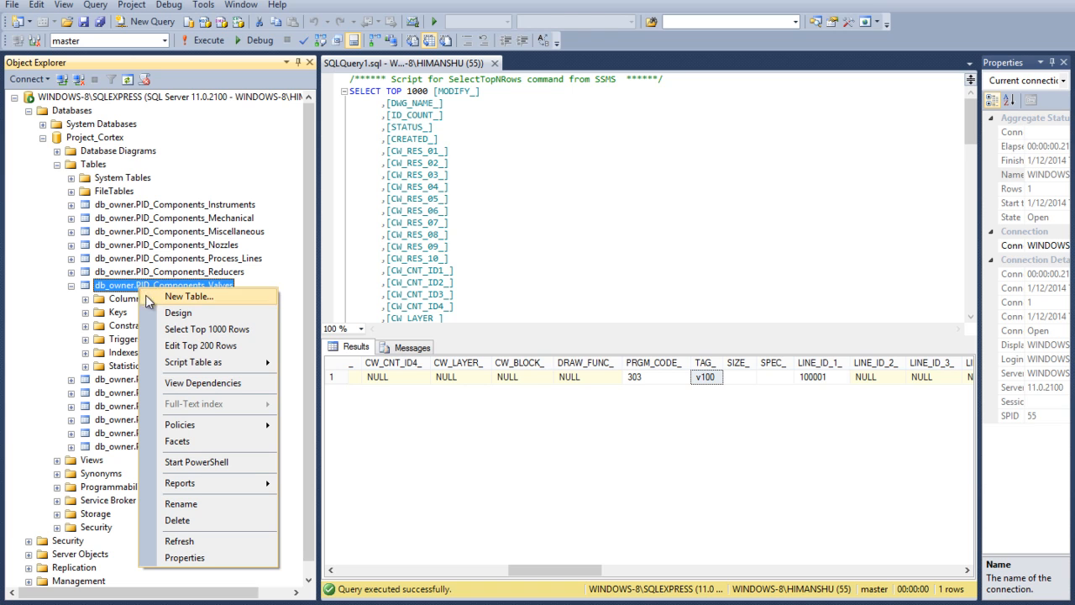
pyautogui.click(200, 346)
pyautogui.write('v101')
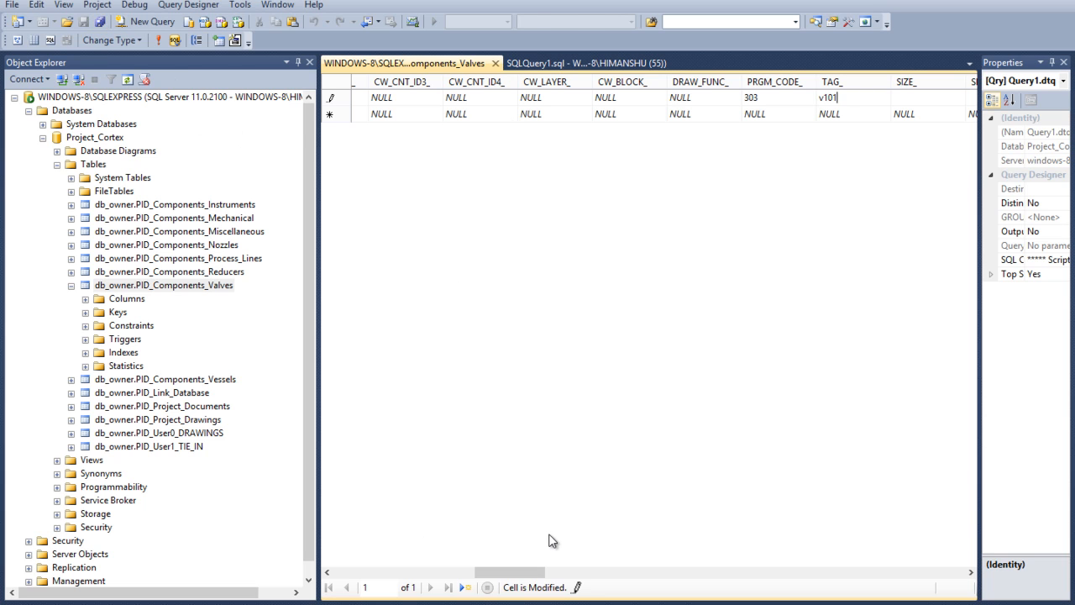
pyautogui.moveTo(281, 188)
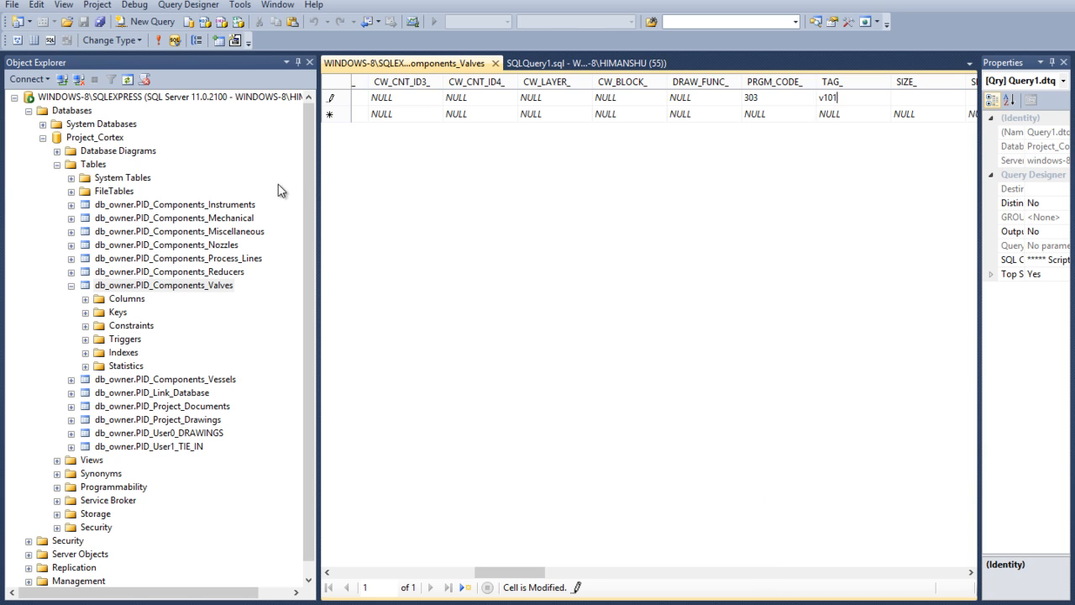
pyautogui.click(608, 62)
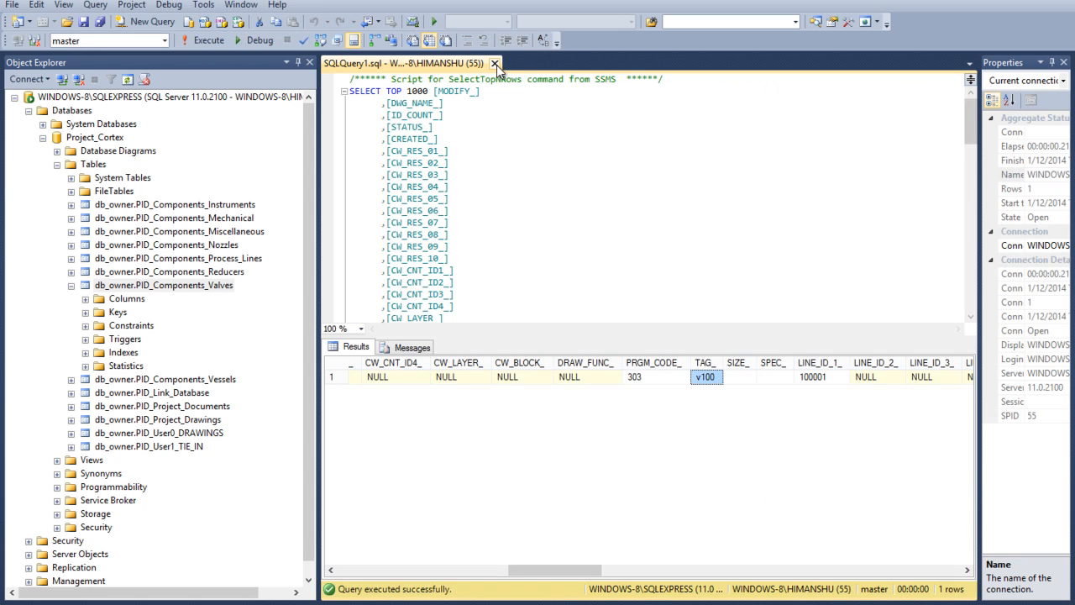
# Synchronize the CADWorx drawing with the database so the valve tag reads v101.
pyautogui.click(501, 64)
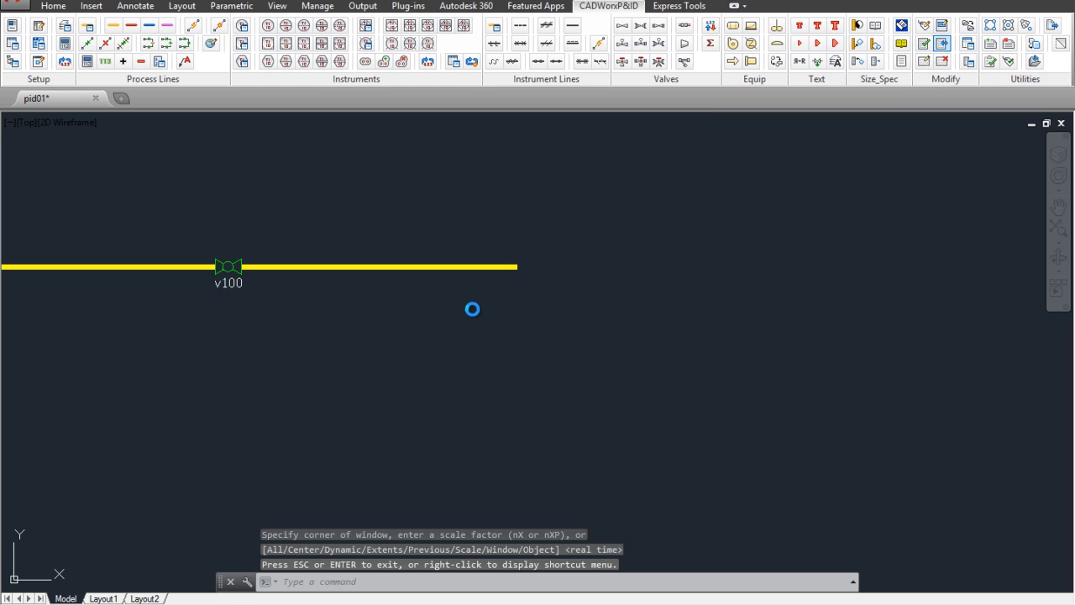
pyautogui.click(585, 340)
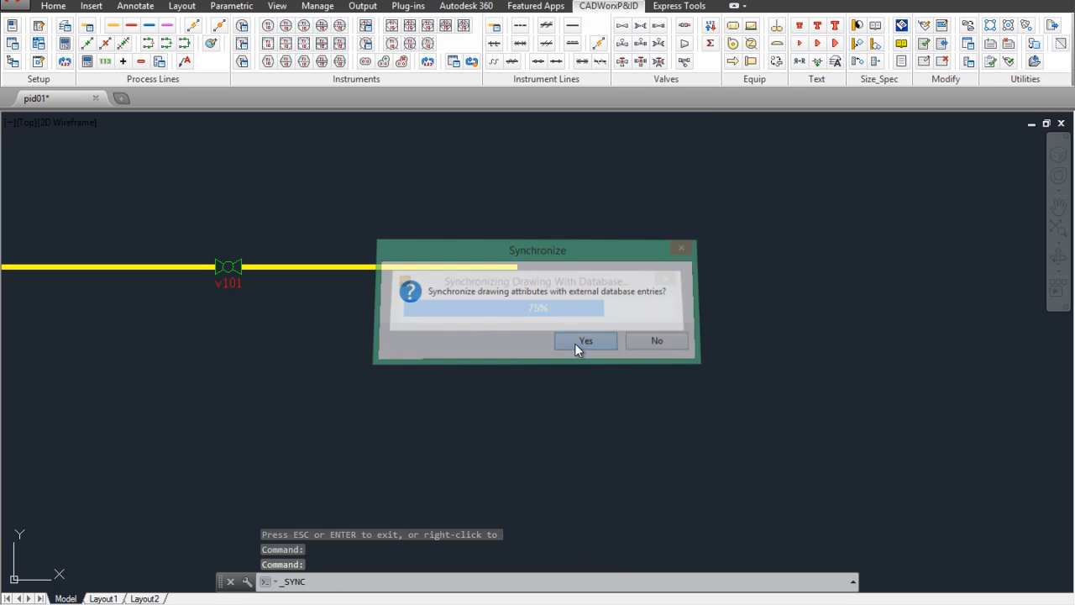
pyautogui.click(585, 339)
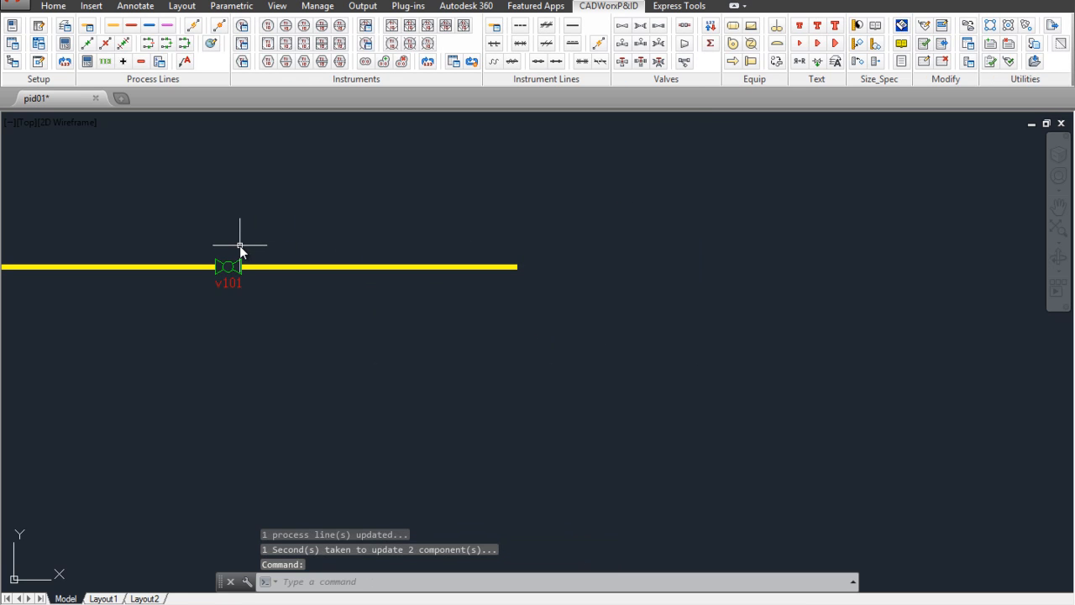